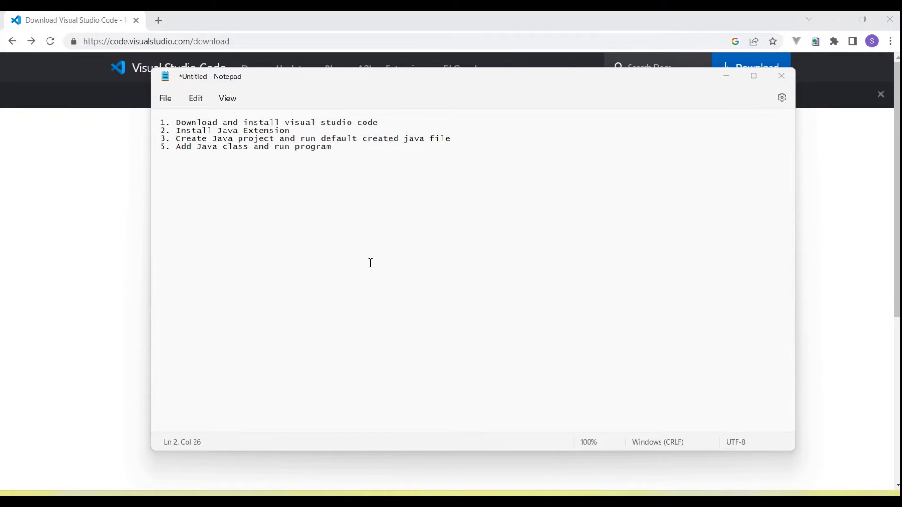
{"action": "mouse_move", "coordinate": [265, 146]}
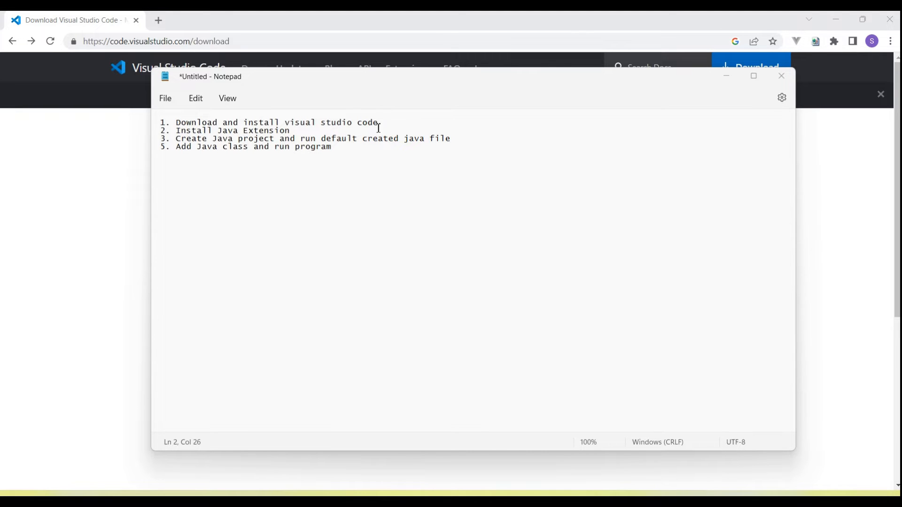
Review the first download step, then start the Visual Studio Code download for Windows
{"action": "triple_click", "coordinate": [276, 122]}
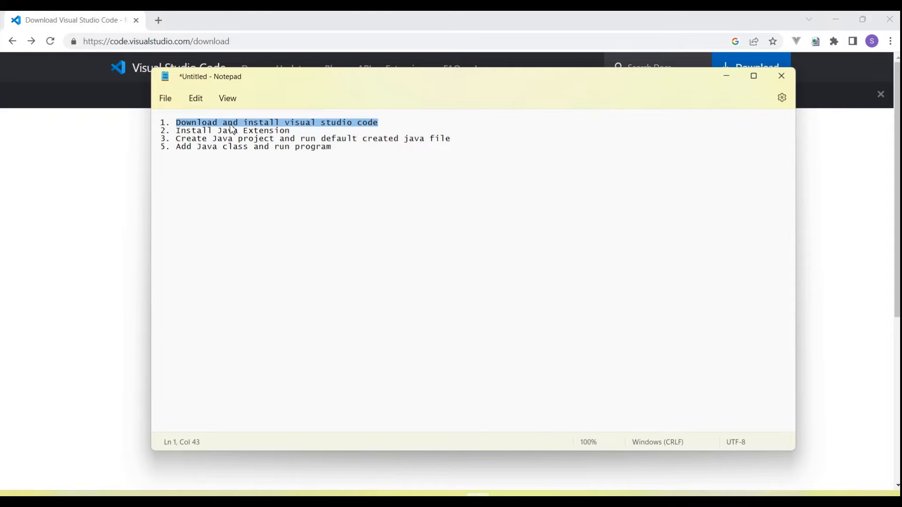
{"action": "mouse_move", "coordinate": [348, 129]}
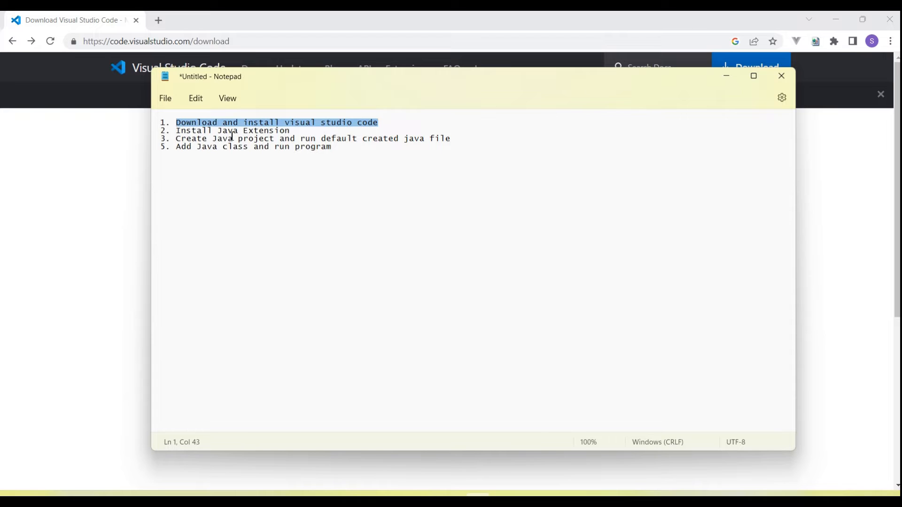
{"action": "left_click", "coordinate": [179, 131]}
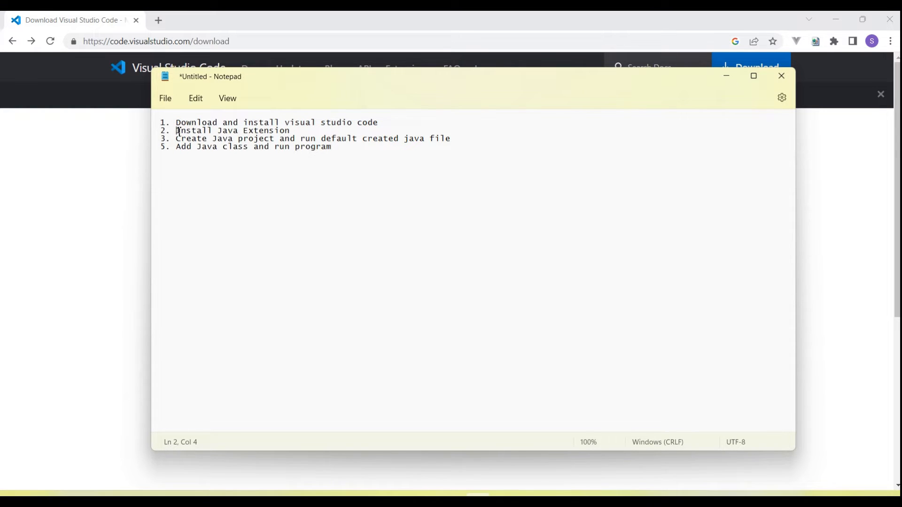
{"action": "left_click_drag", "start_coordinate": [176, 131], "coordinate": [277, 131]}
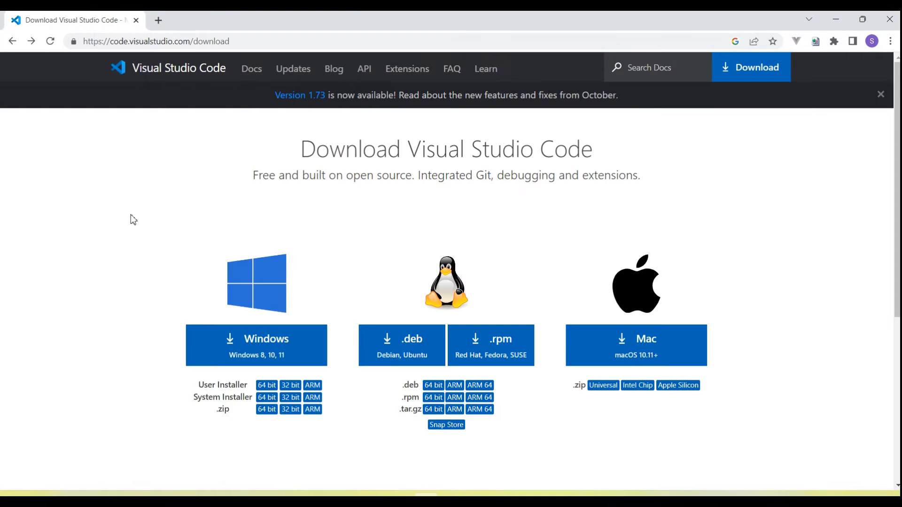
{"action": "mouse_move", "coordinate": [275, 346]}
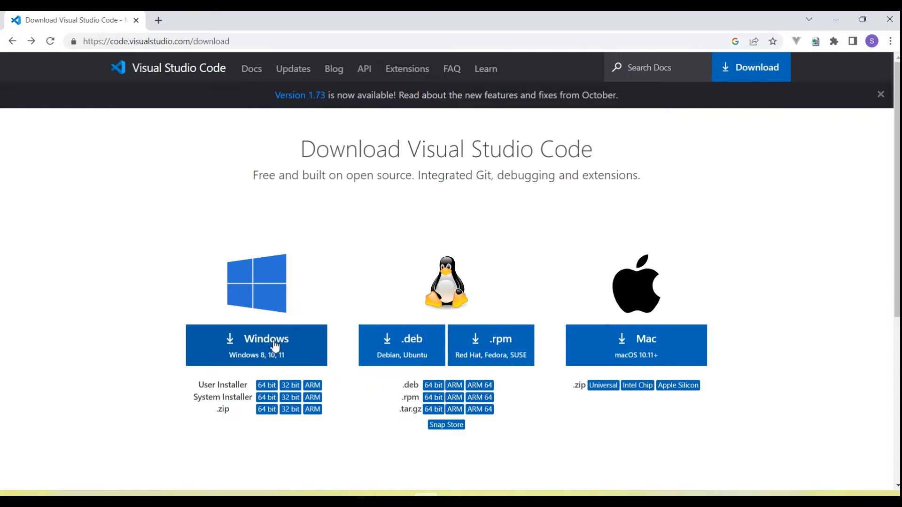
{"action": "mouse_move", "coordinate": [197, 178]}
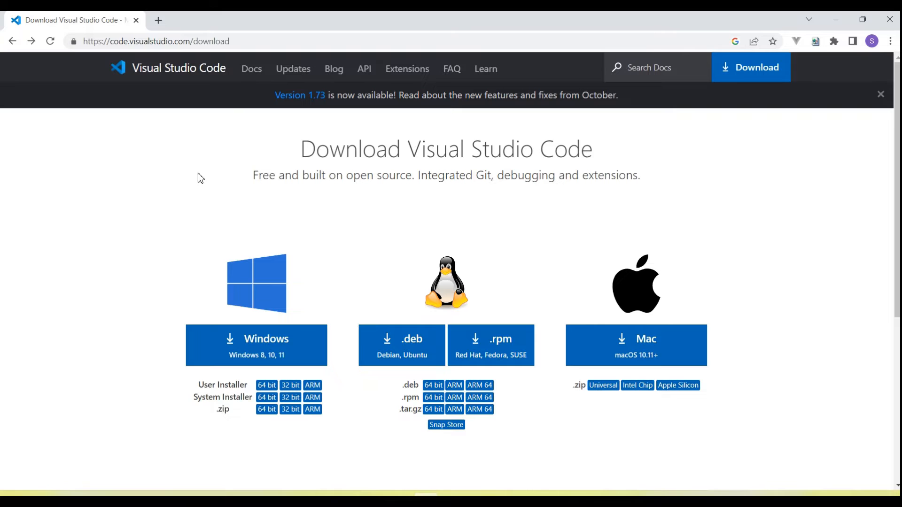
{"action": "mouse_move", "coordinate": [165, 262]}
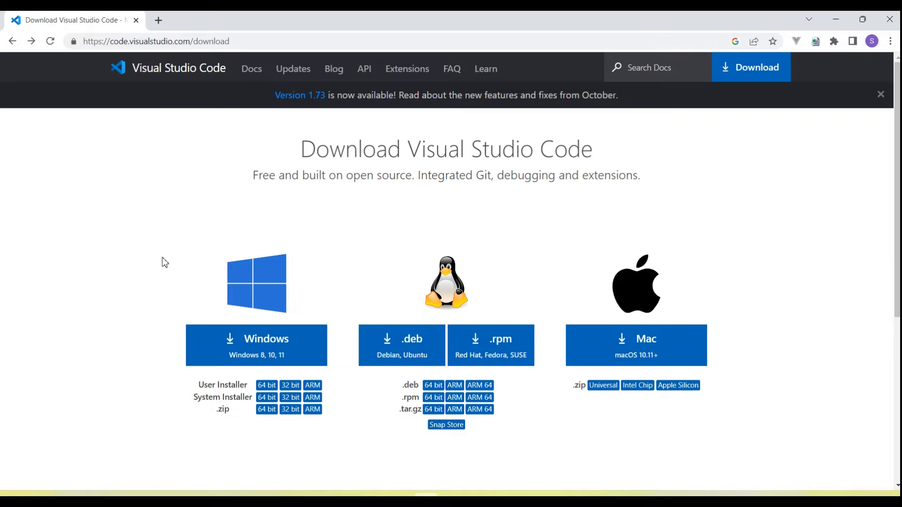
{"action": "mouse_move", "coordinate": [242, 170]}
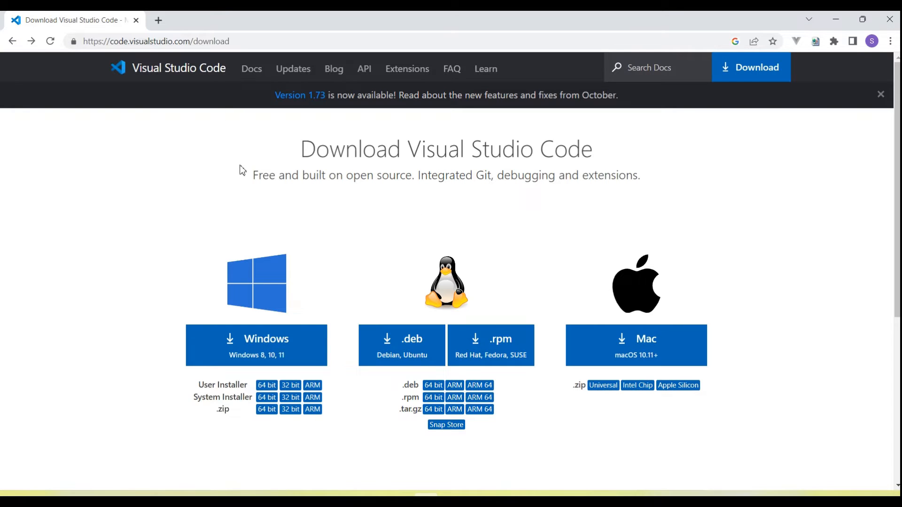
{"action": "mouse_move", "coordinate": [244, 36]}
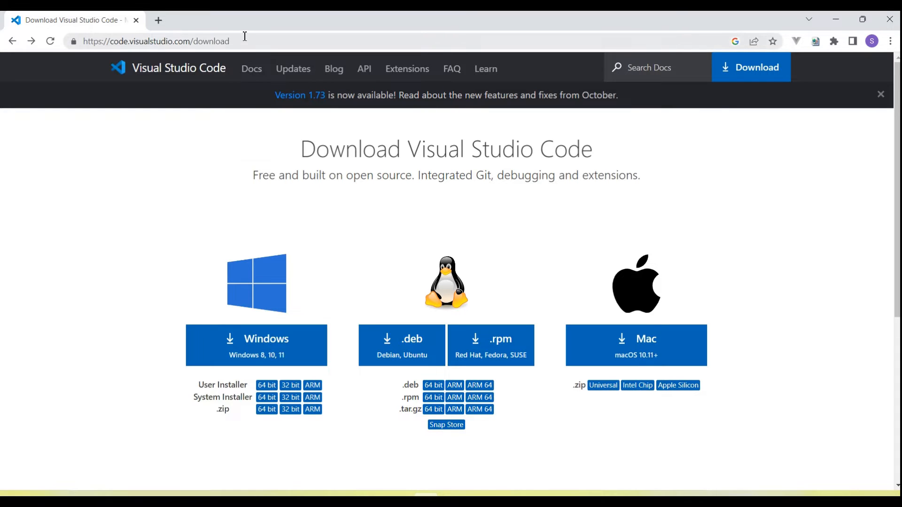
{"action": "mouse_move", "coordinate": [236, 280]}
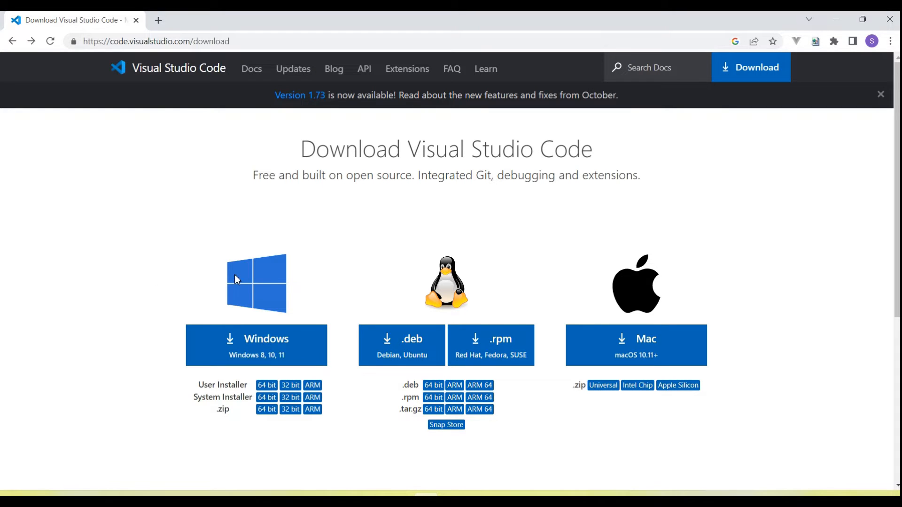
{"action": "scroll", "scroll_direction": "down", "scroll_amount": 3}
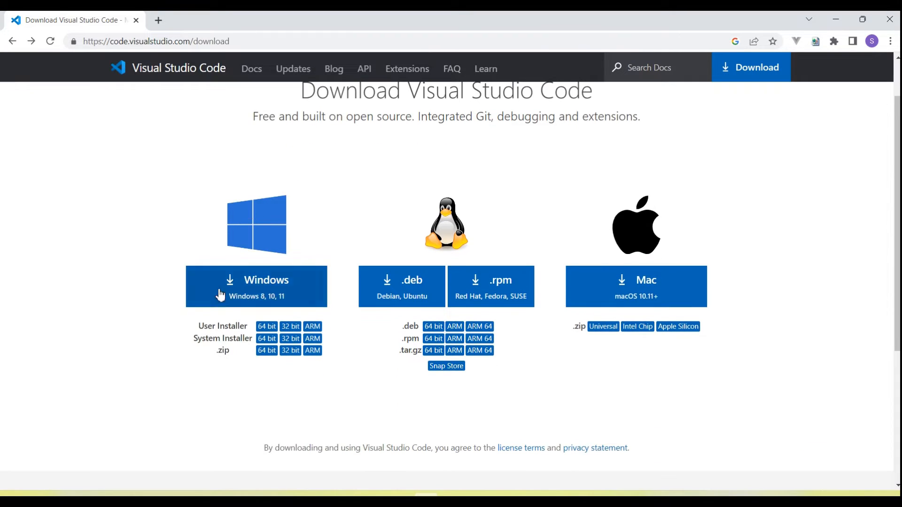
{"action": "mouse_move", "coordinate": [257, 287]}
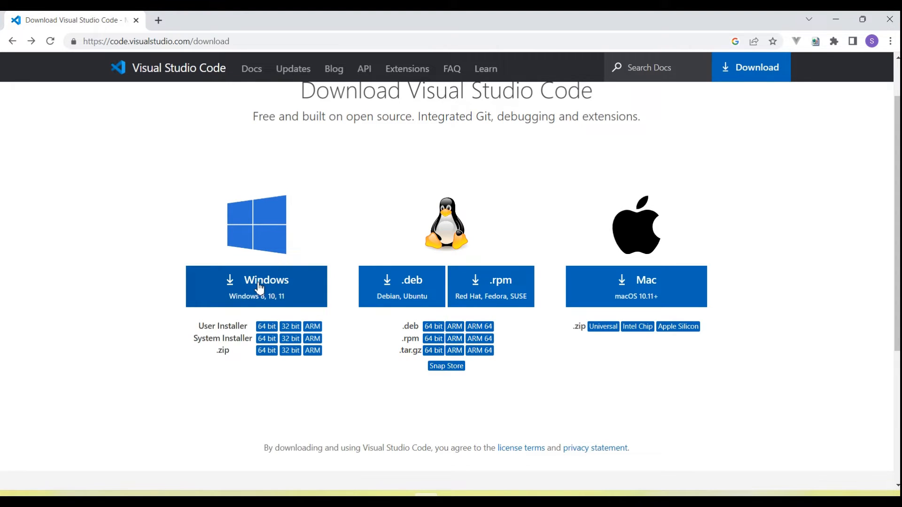
{"action": "mouse_move", "coordinate": [657, 293]}
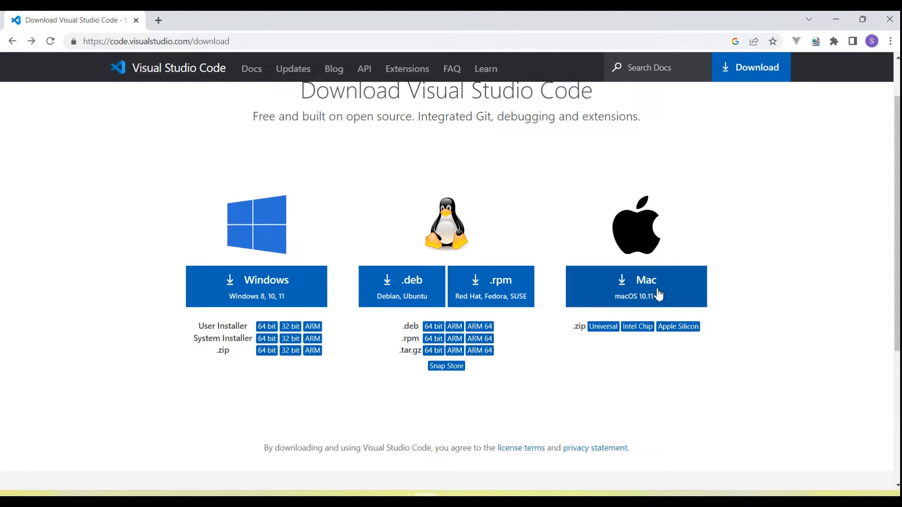
{"action": "mouse_move", "coordinate": [273, 295]}
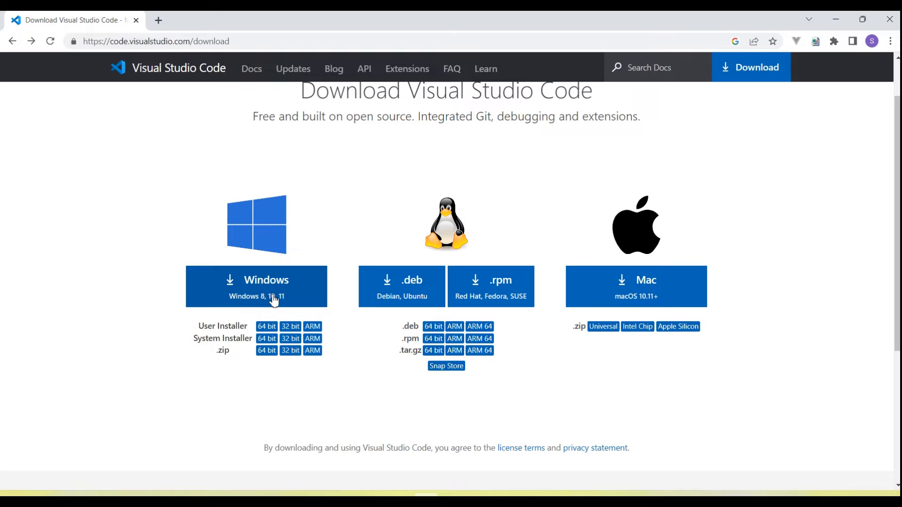
{"action": "mouse_move", "coordinate": [309, 300]}
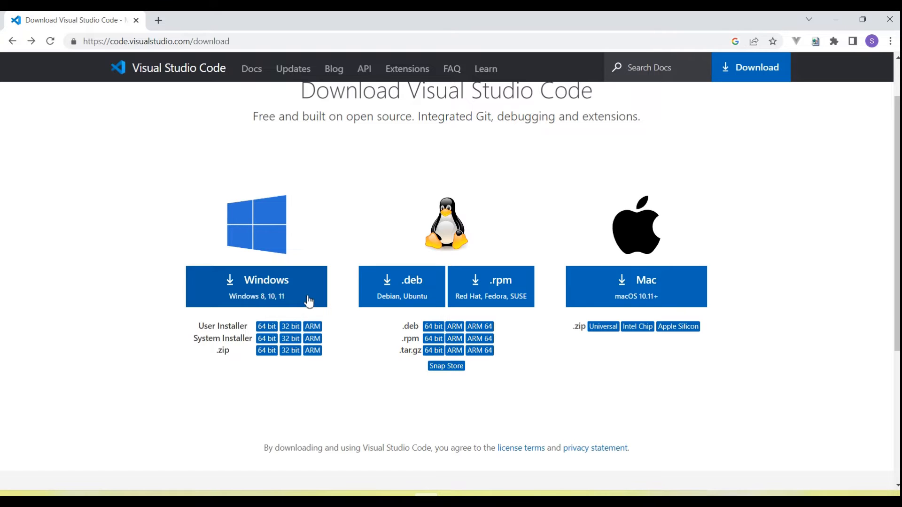
{"action": "mouse_move", "coordinate": [270, 275]}
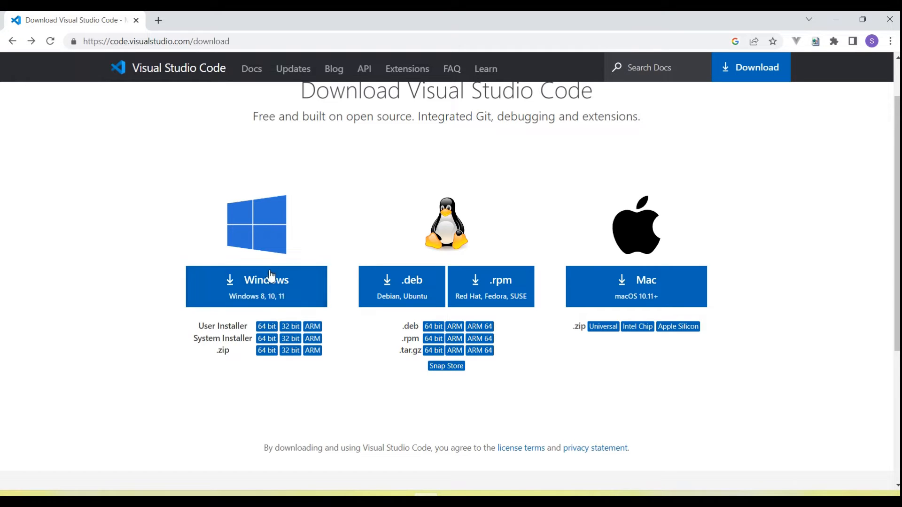
{"action": "left_click", "coordinate": [255, 287]}
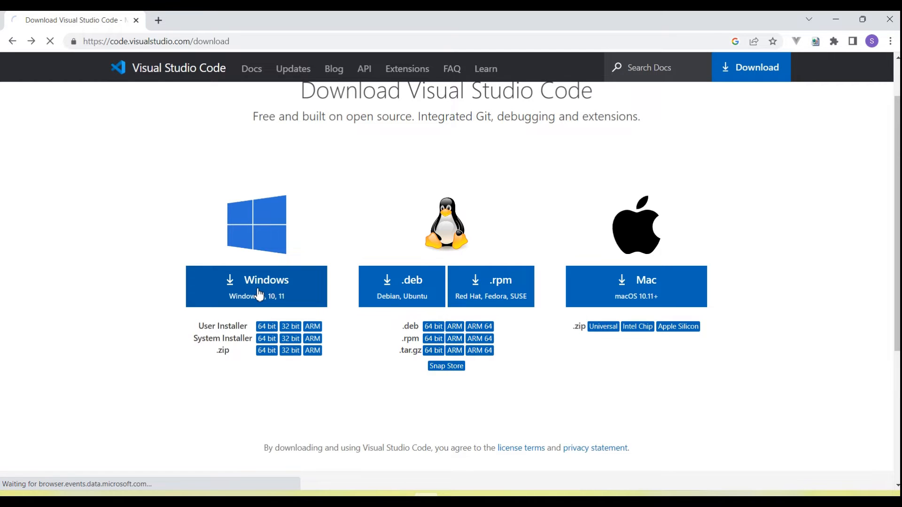
Request the Windows installer again so VSCodeUserSetup.exe downloads fully
{"action": "left_click", "coordinate": [255, 286]}
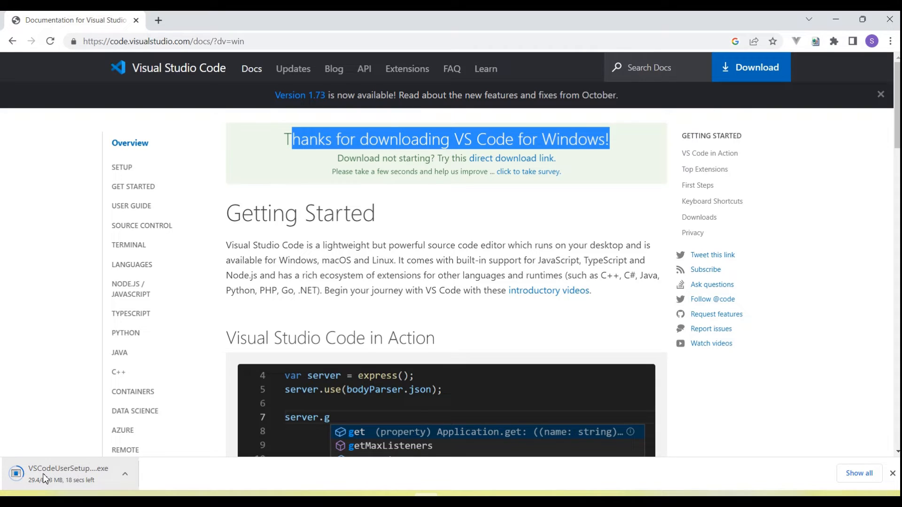
{"action": "mouse_move", "coordinate": [170, 481]}
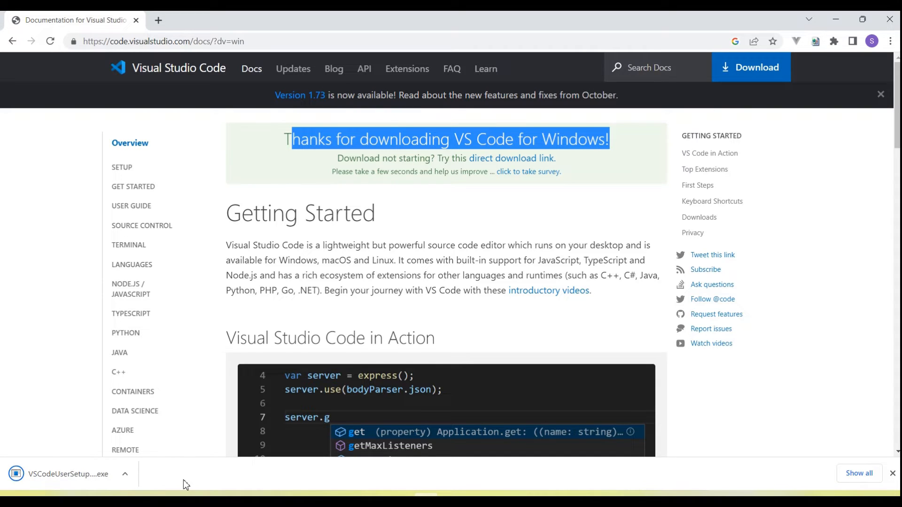
{"action": "mouse_move", "coordinate": [81, 478]}
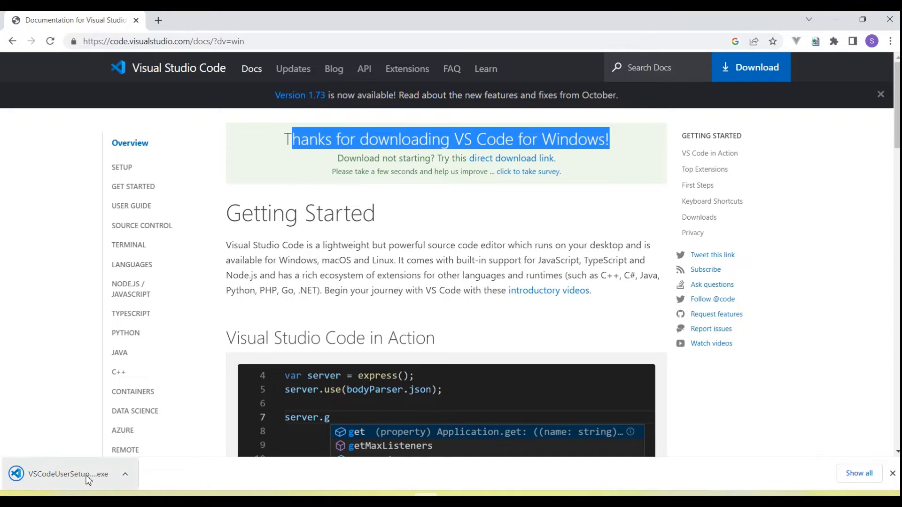
{"action": "mouse_move", "coordinate": [58, 477]}
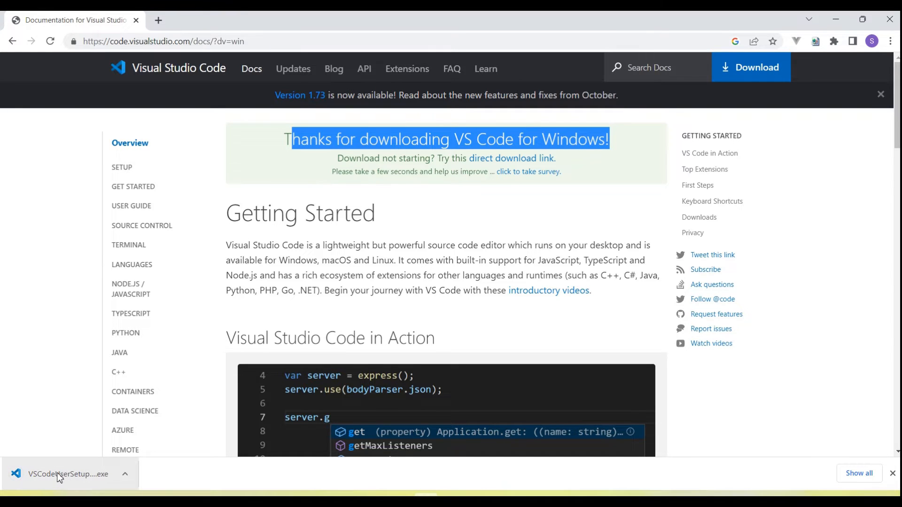
{"action": "mouse_move", "coordinate": [66, 473]}
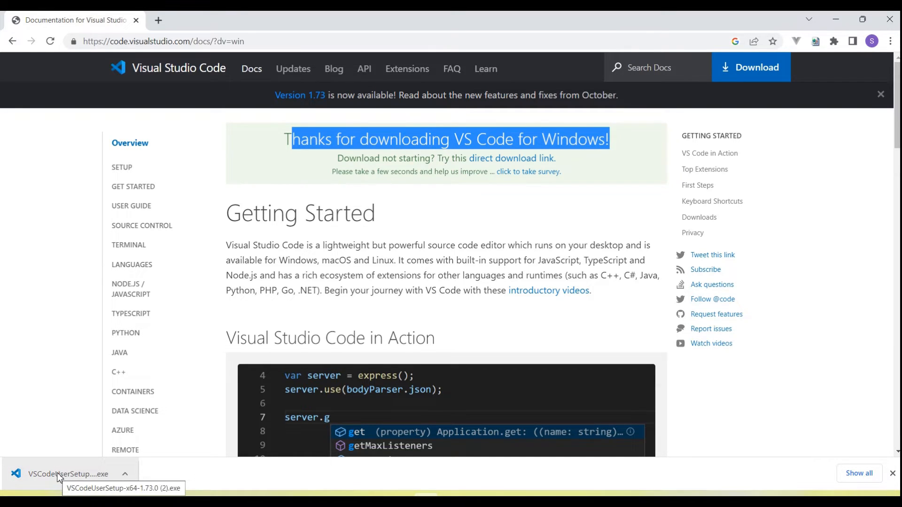
Run the installer, accept the license, keep Add to PATH, install and launch the editor
{"action": "left_click", "coordinate": [66, 473]}
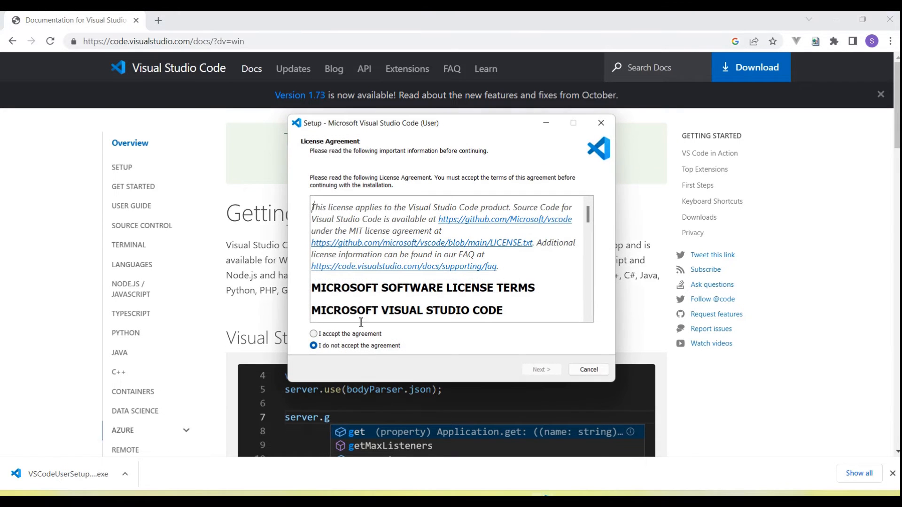
{"action": "mouse_move", "coordinate": [314, 344]}
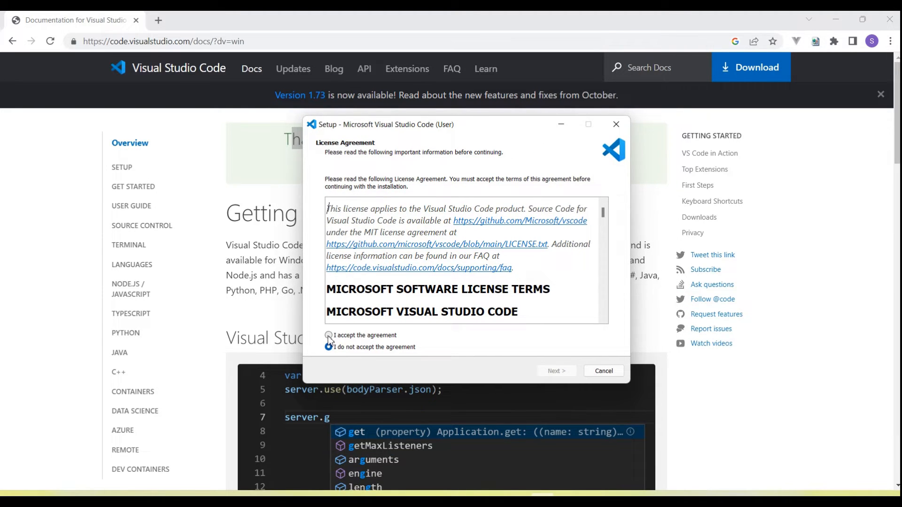
{"action": "left_click", "coordinate": [328, 335]}
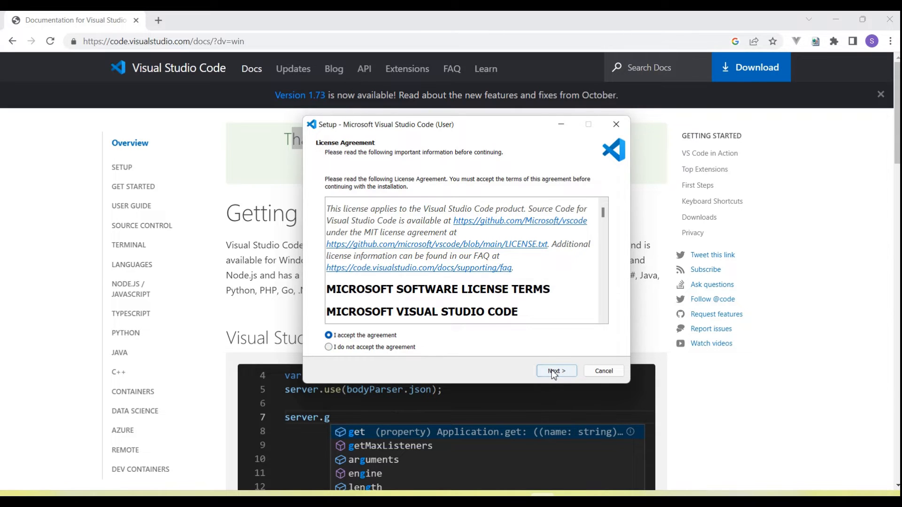
{"action": "left_click", "coordinate": [555, 370]}
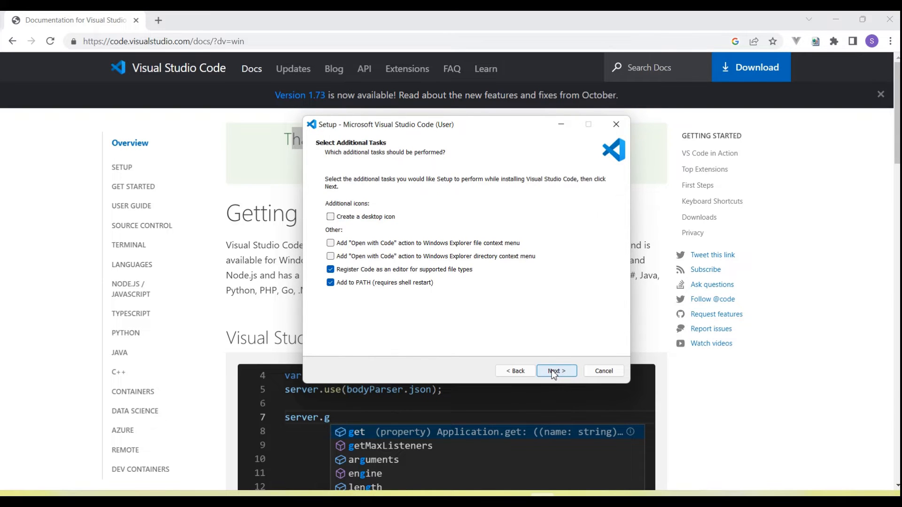
{"action": "left_click", "coordinate": [555, 370]}
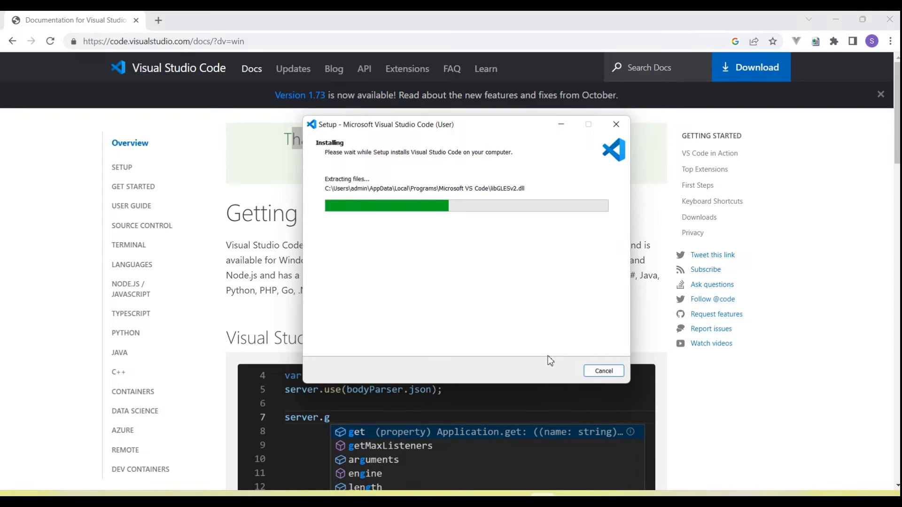
{"action": "mouse_move", "coordinate": [511, 278]}
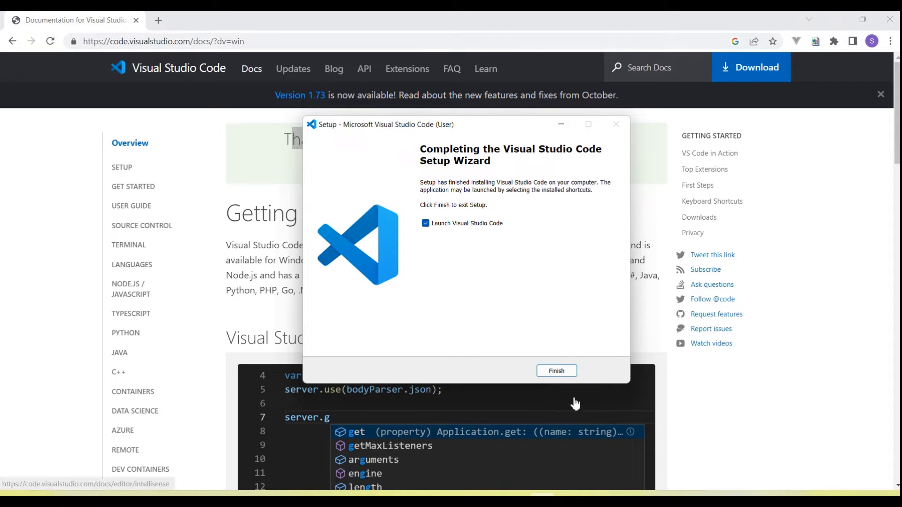
{"action": "left_click", "coordinate": [555, 370]}
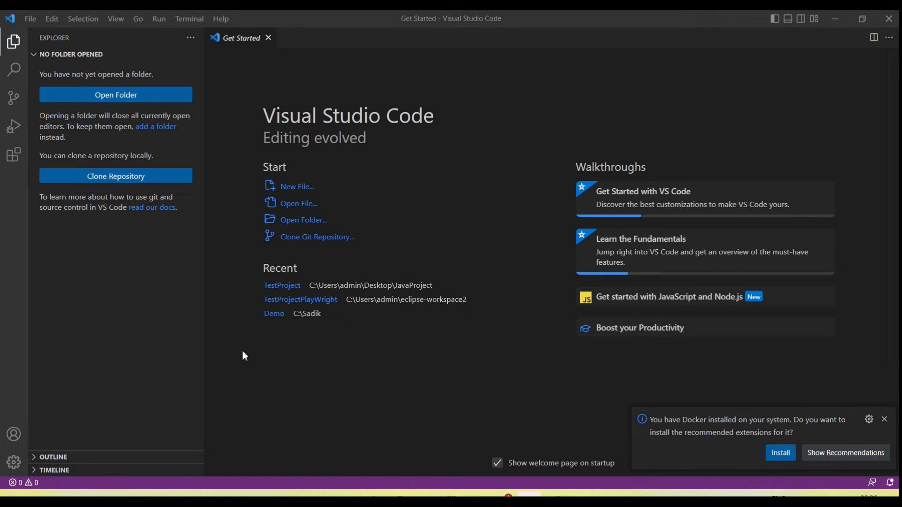
{"action": "mouse_move", "coordinate": [471, 90]}
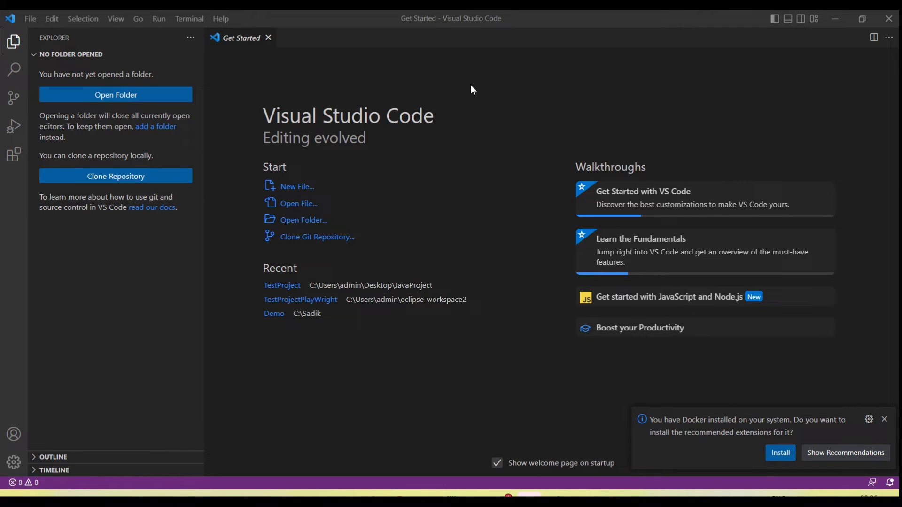
{"action": "mouse_move", "coordinate": [122, 283]}
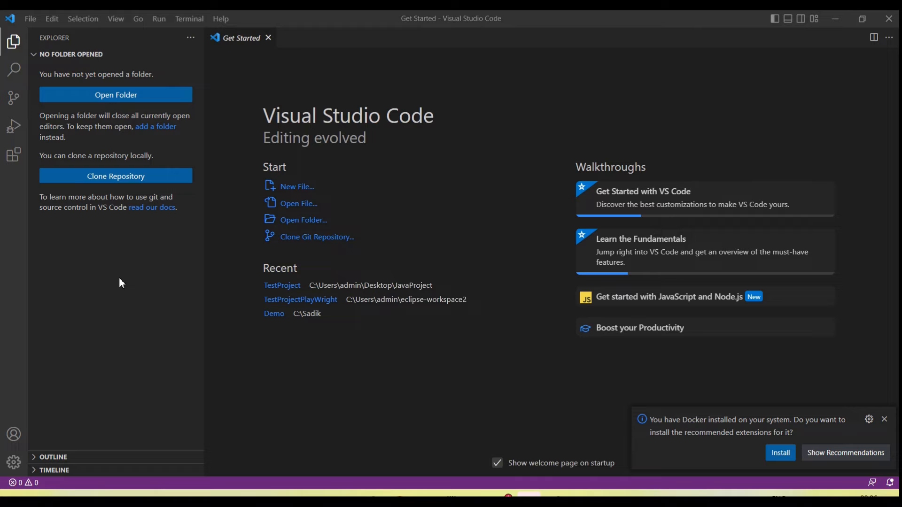
{"action": "mouse_move", "coordinate": [14, 155]}
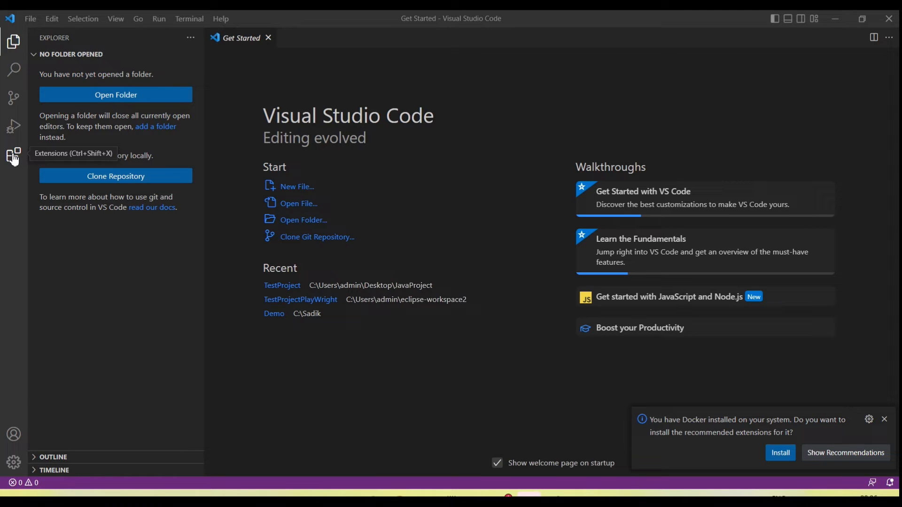
Search the Extensions marketplace for 'java' and show the Extension Pack for Java details
{"action": "left_click", "coordinate": [14, 154]}
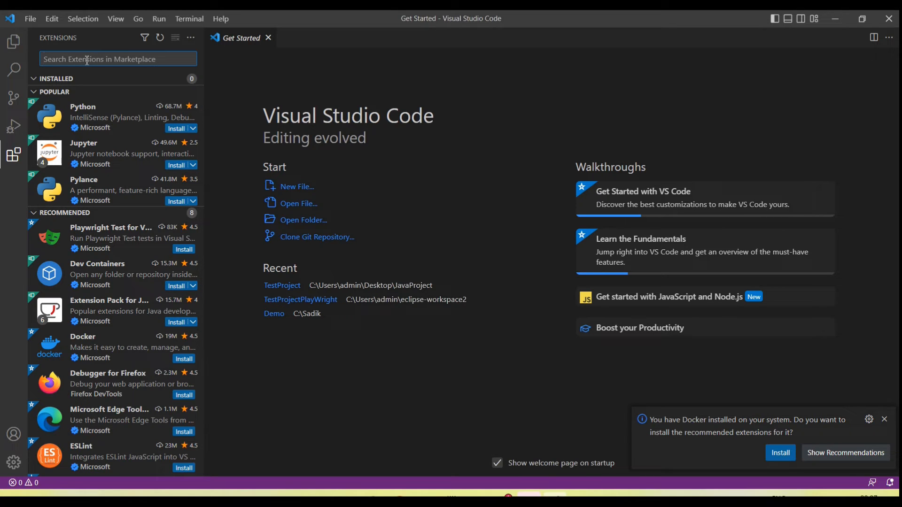
{"action": "type", "text": "java"}
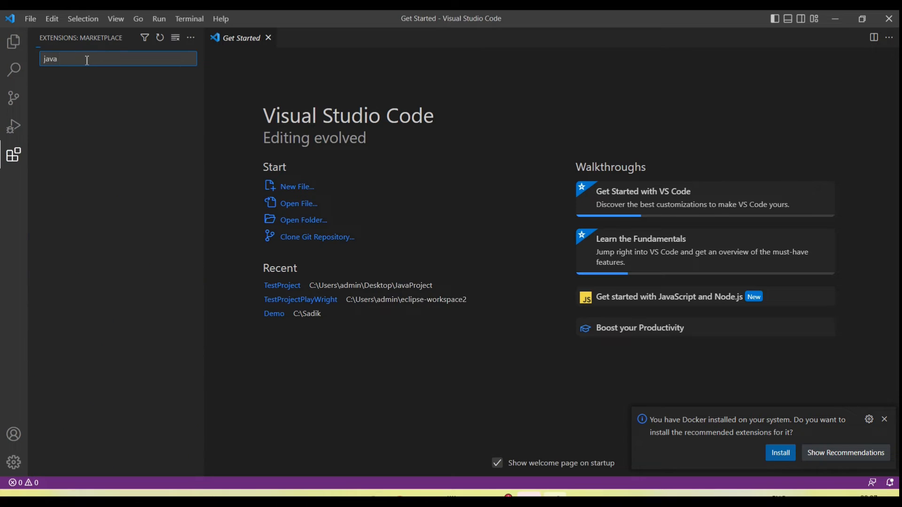
{"action": "key", "text": "Return"}
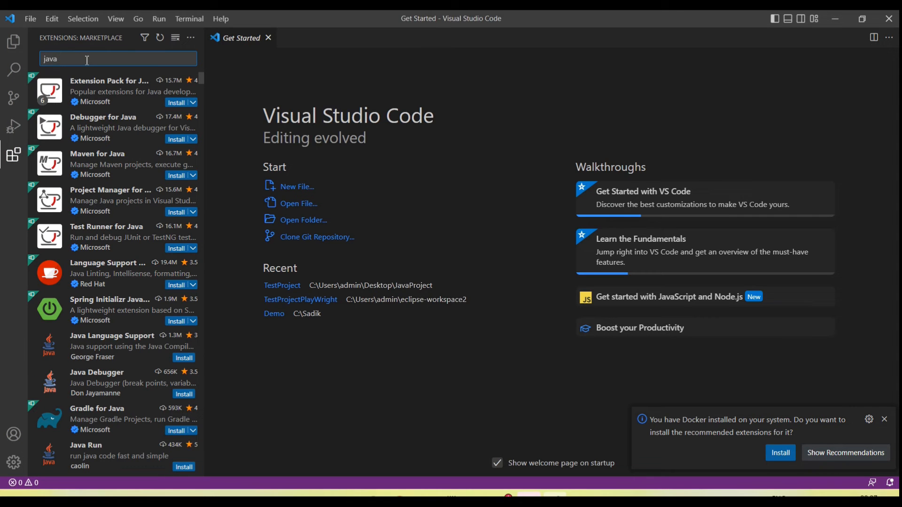
{"action": "left_click", "coordinate": [109, 91]}
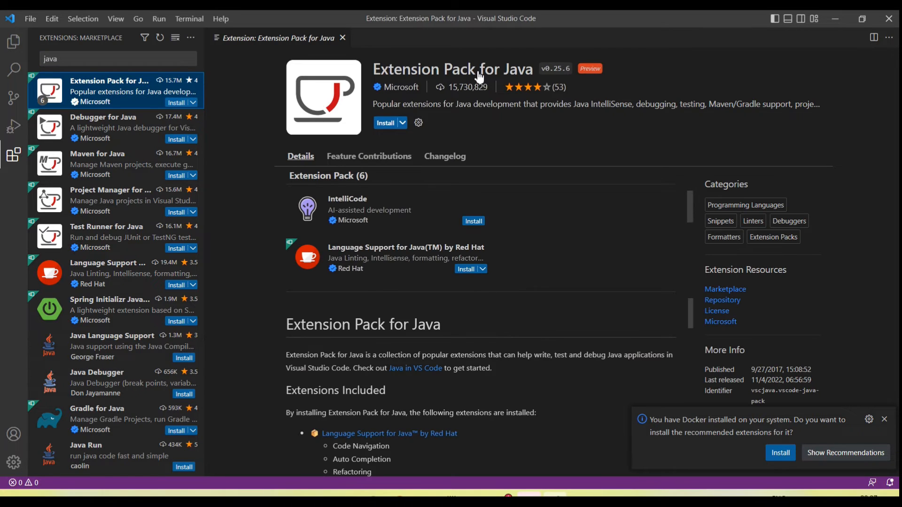
{"action": "mouse_move", "coordinate": [480, 150]}
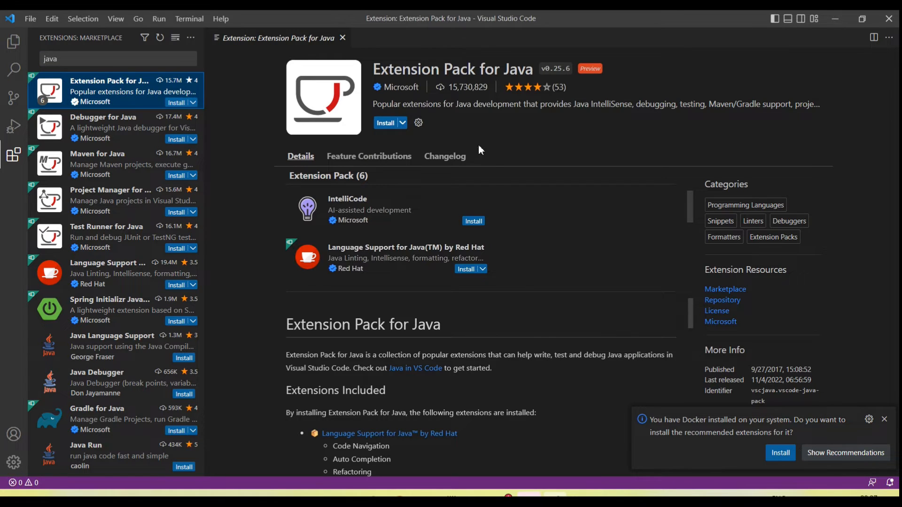
{"action": "mouse_move", "coordinate": [304, 189]}
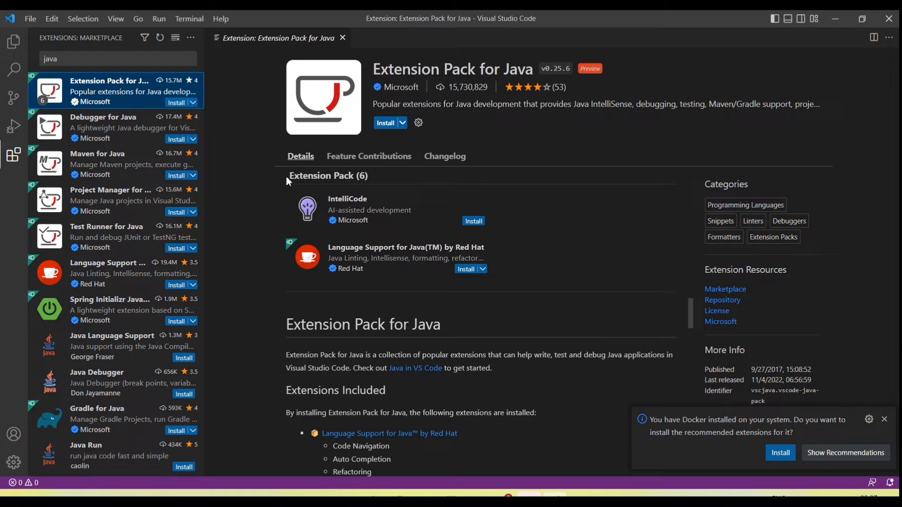
{"action": "double_click", "coordinate": [328, 176]}
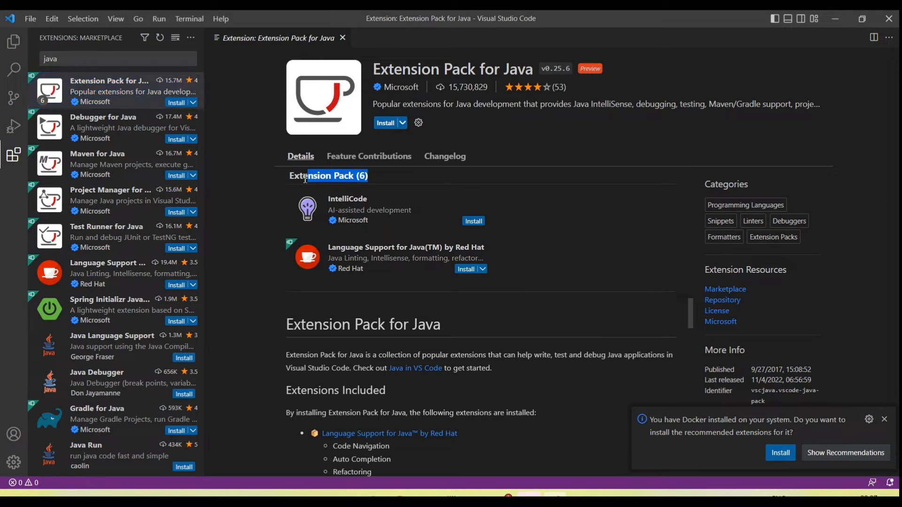
{"action": "double_click", "coordinate": [328, 178]}
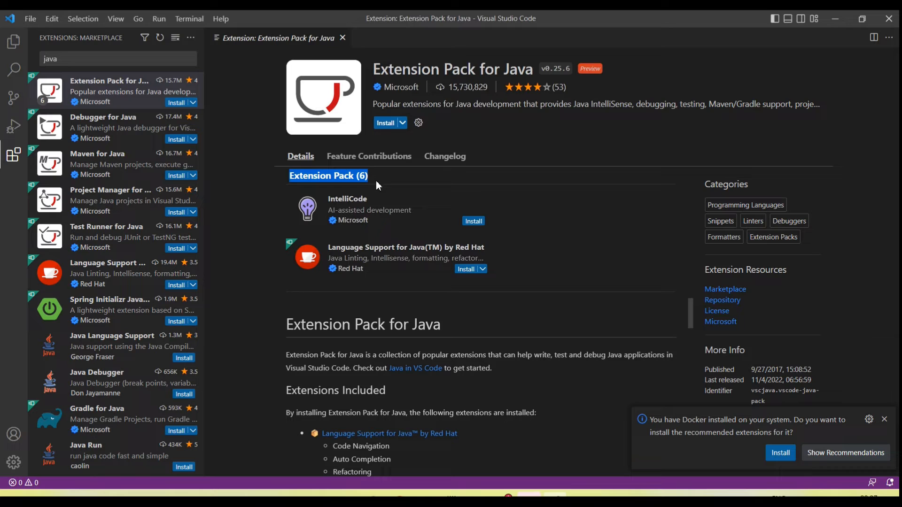
{"action": "mouse_move", "coordinate": [390, 76]}
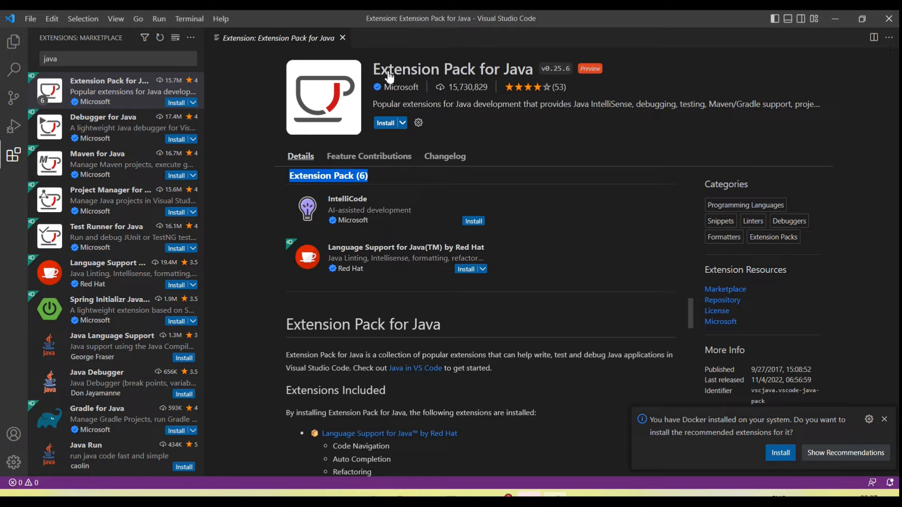
{"action": "mouse_move", "coordinate": [360, 253]}
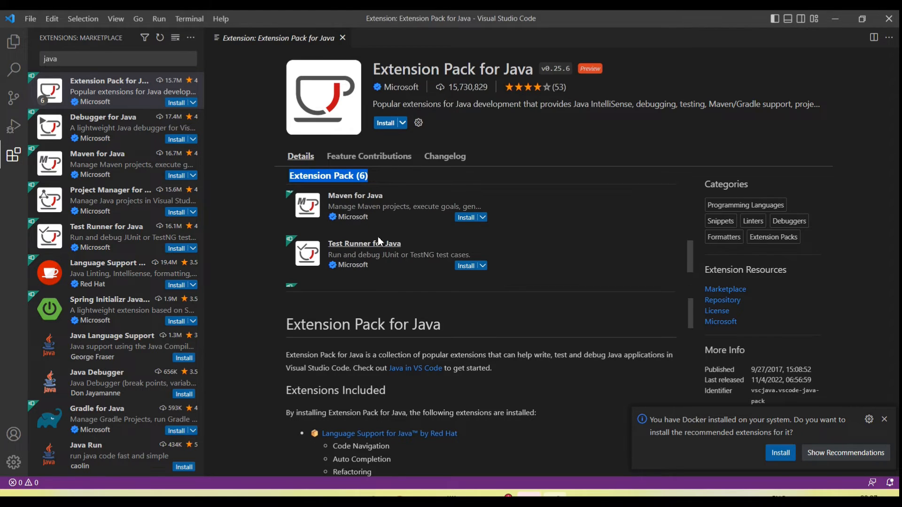
{"action": "mouse_move", "coordinate": [403, 206]}
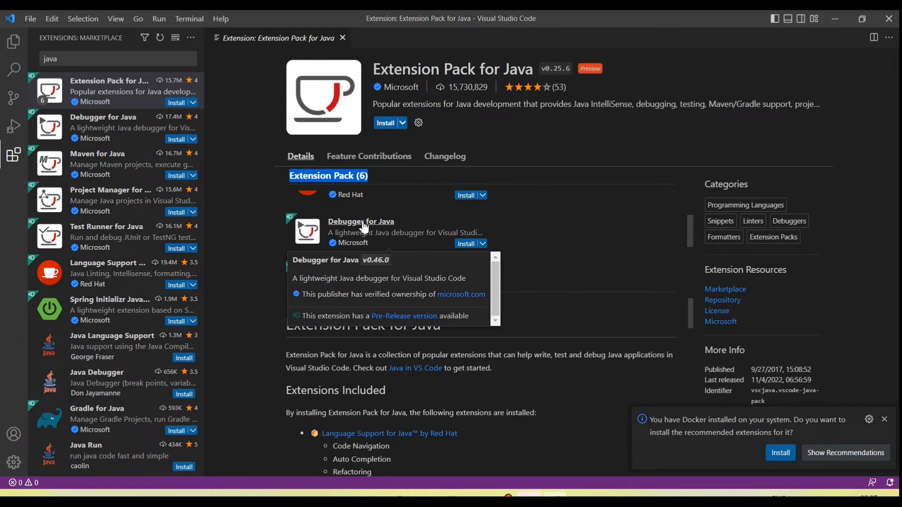
{"action": "mouse_move", "coordinate": [361, 216]}
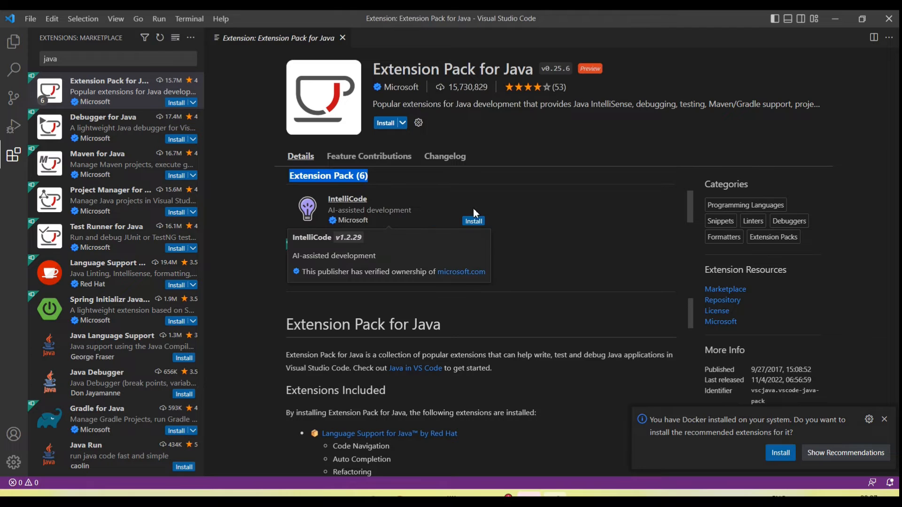
{"action": "mouse_move", "coordinate": [578, 227]}
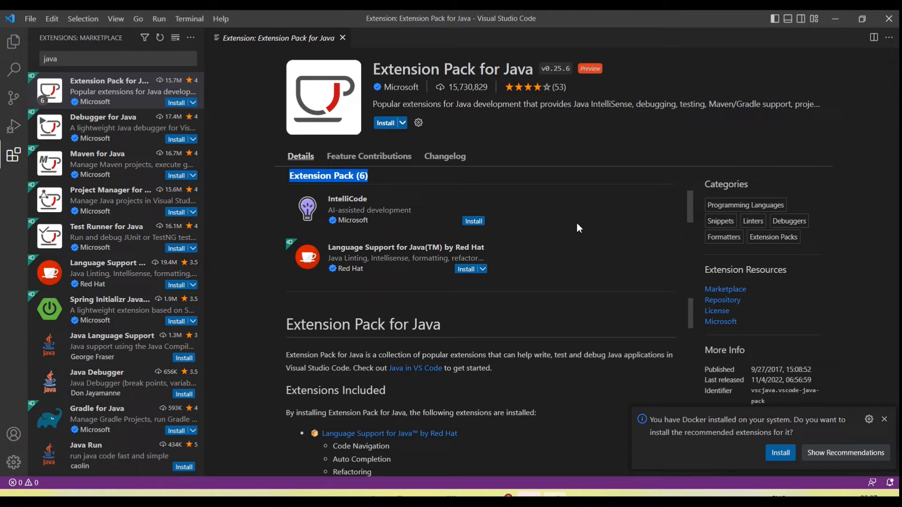
{"action": "mouse_move", "coordinate": [483, 171]}
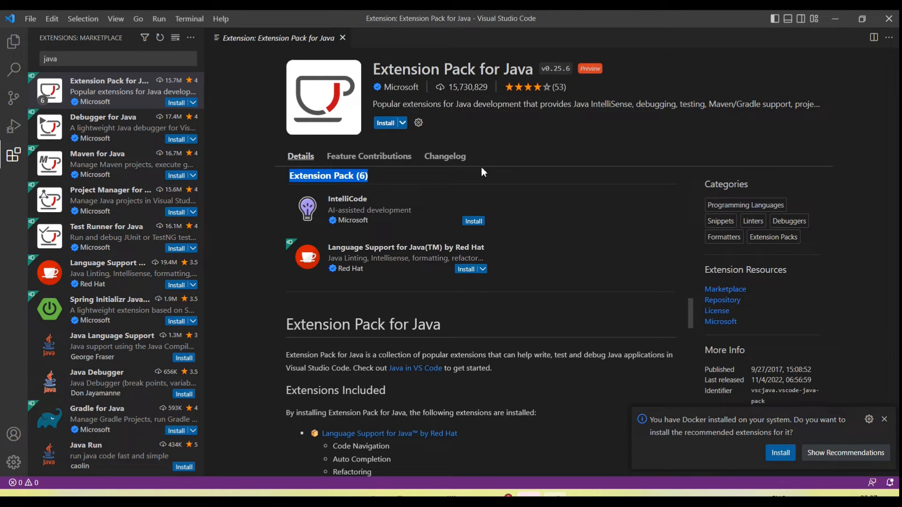
{"action": "mouse_move", "coordinate": [385, 122]}
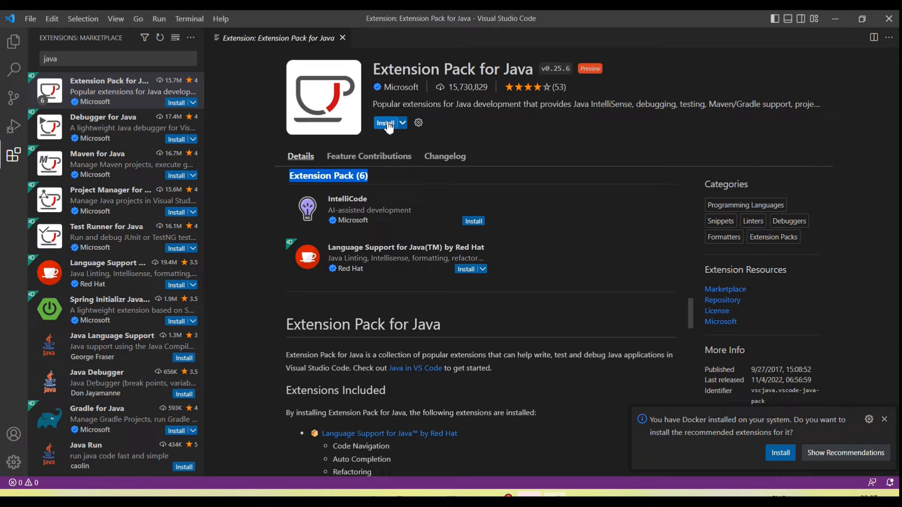
{"action": "mouse_move", "coordinate": [373, 127]}
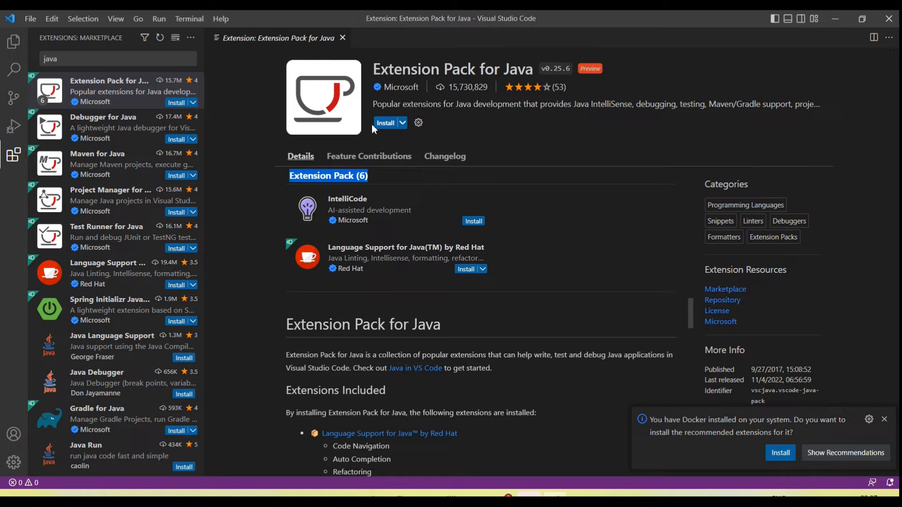
{"action": "mouse_move", "coordinate": [385, 122]}
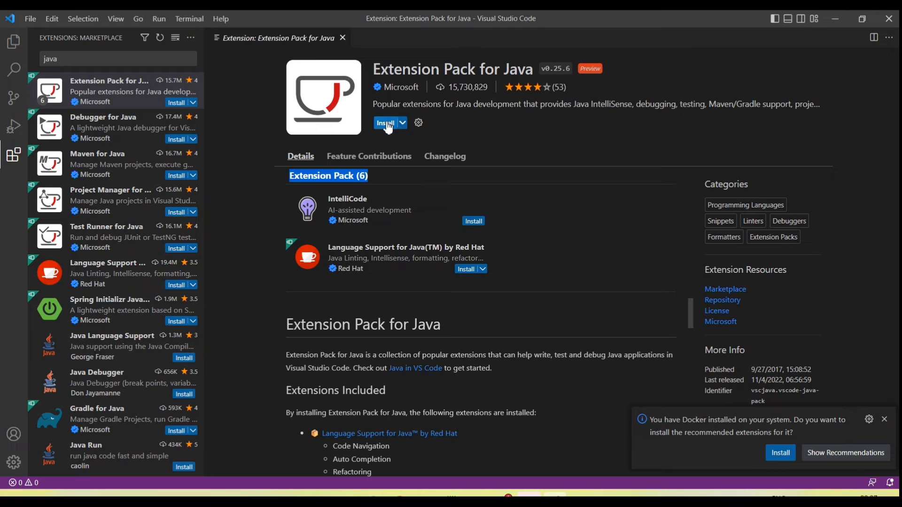
Install the Extension Pack for Java and review its bundled extensions while it completes
{"action": "left_click", "coordinate": [385, 122]}
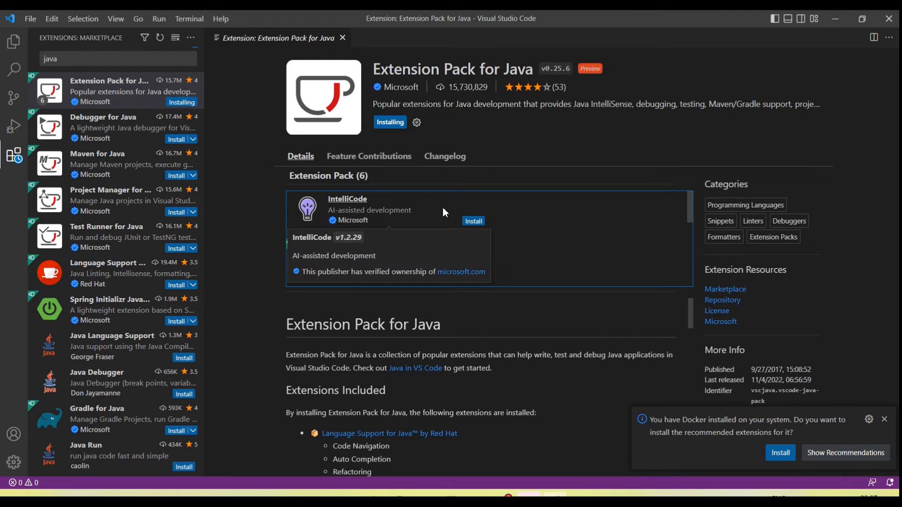
{"action": "left_click", "coordinate": [472, 220]}
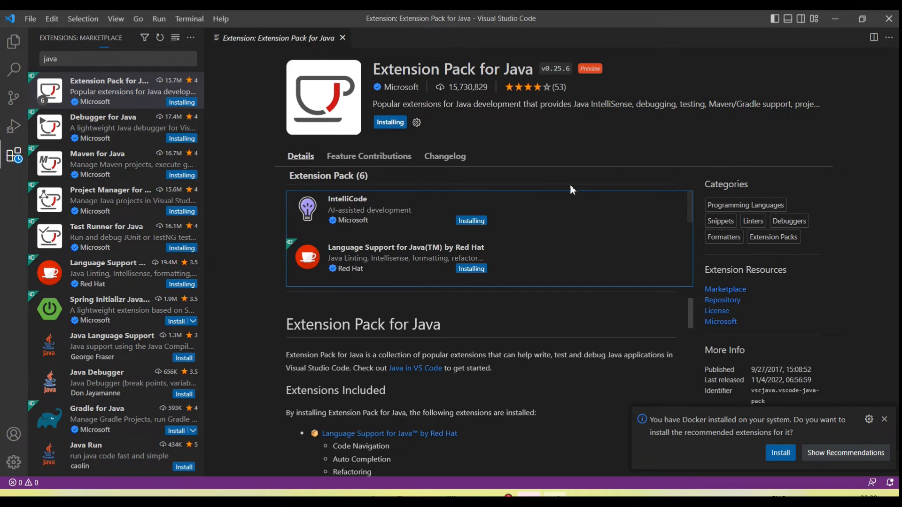
{"action": "mouse_move", "coordinate": [566, 231]}
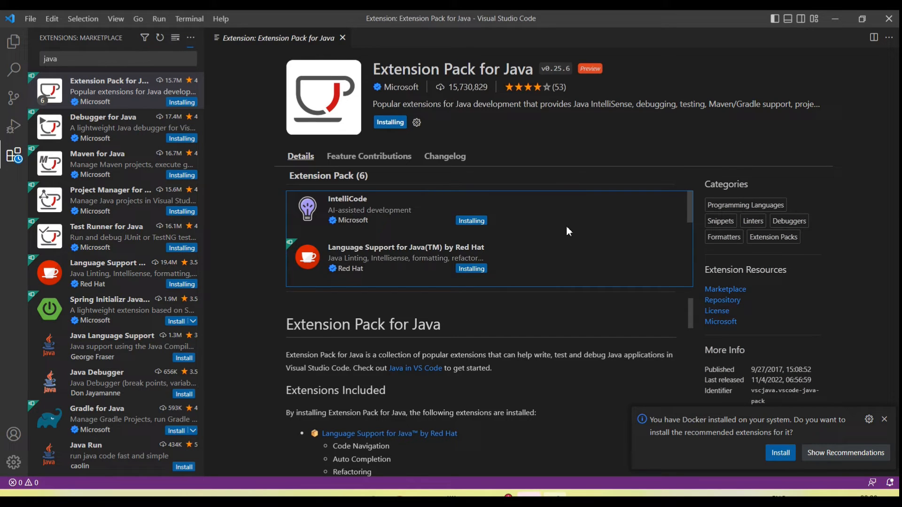
{"action": "scroll", "scroll_direction": "down", "scroll_amount": 3}
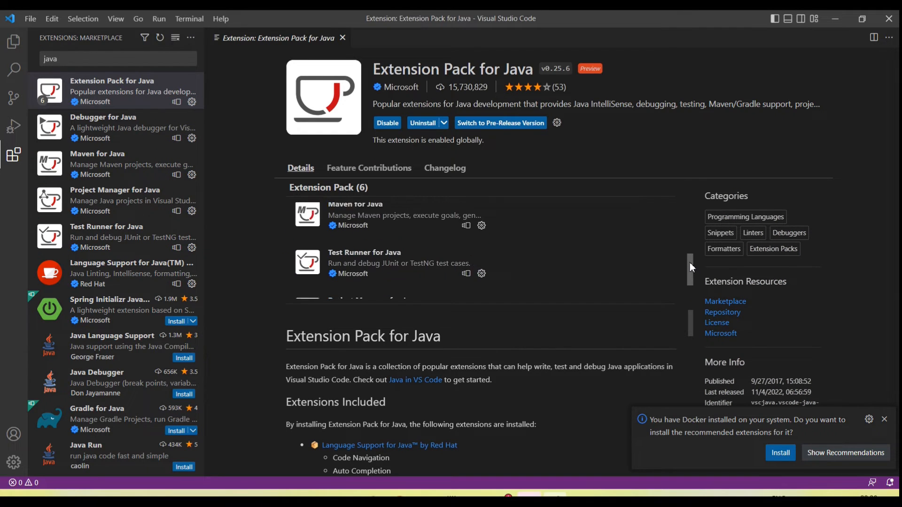
{"action": "scroll", "scroll_direction": "down", "scroll_amount": 3}
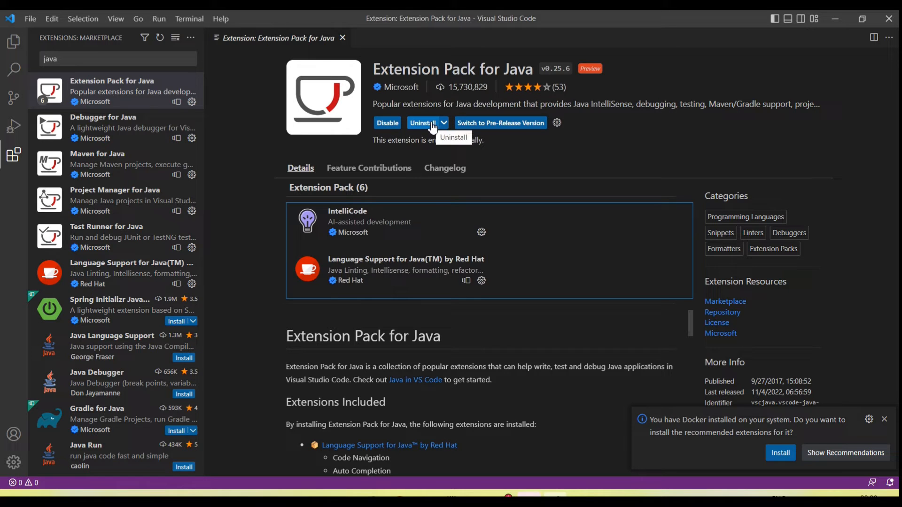
{"action": "mouse_move", "coordinate": [514, 129]}
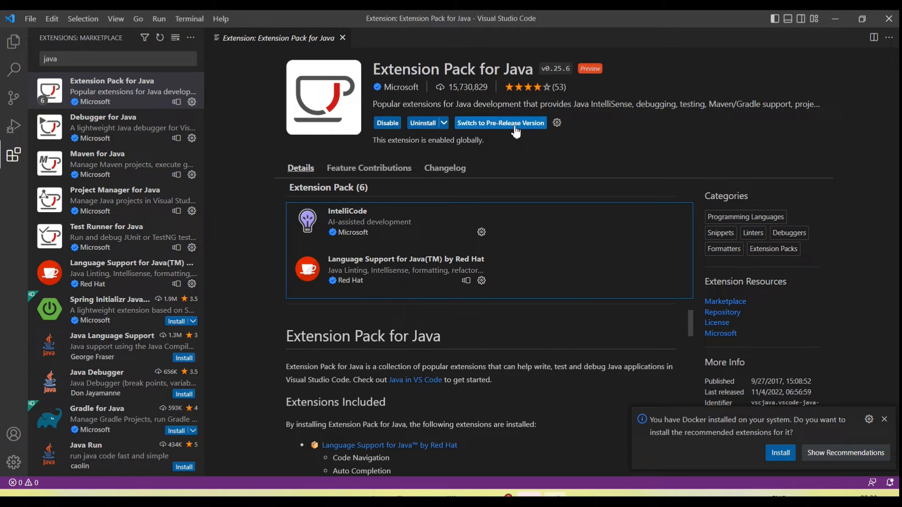
{"action": "mouse_move", "coordinate": [500, 122]}
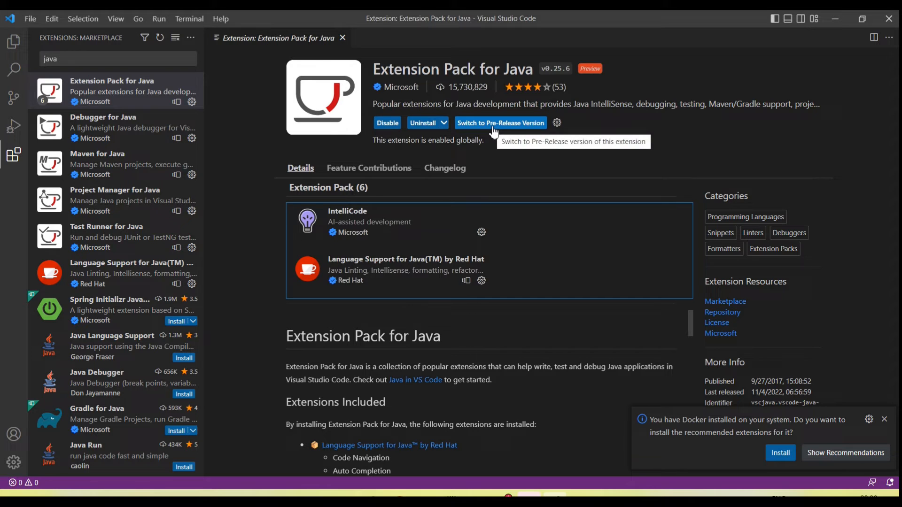
{"action": "mouse_move", "coordinate": [426, 105]}
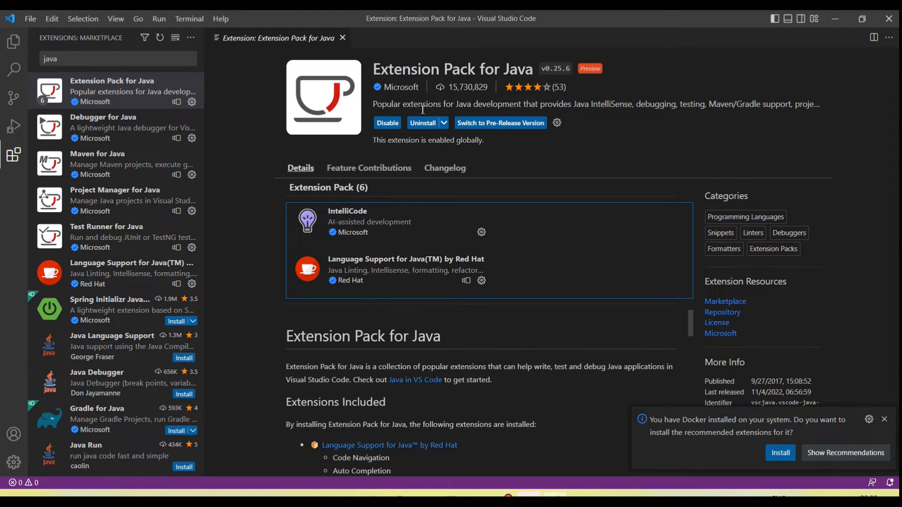
{"action": "mouse_move", "coordinate": [14, 41]}
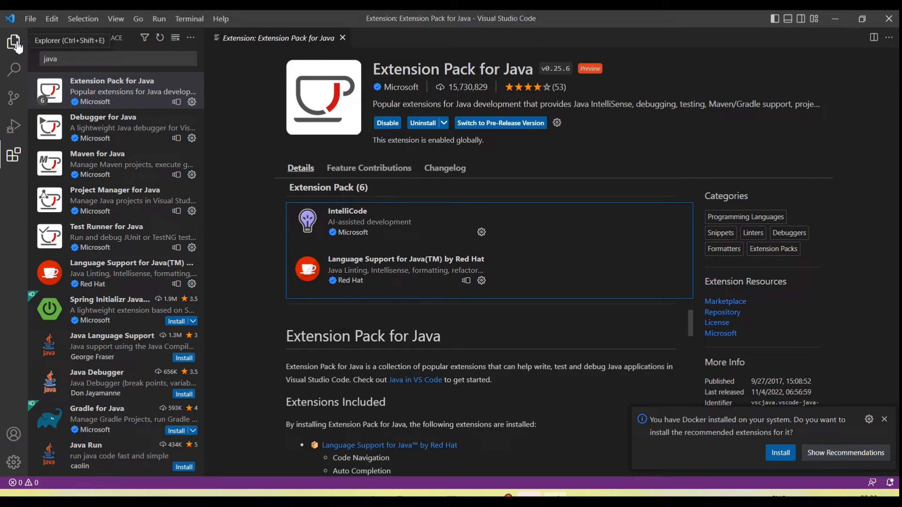
Show the Explorer with no folder opened and expand the empty Maven section
{"action": "left_click", "coordinate": [13, 42]}
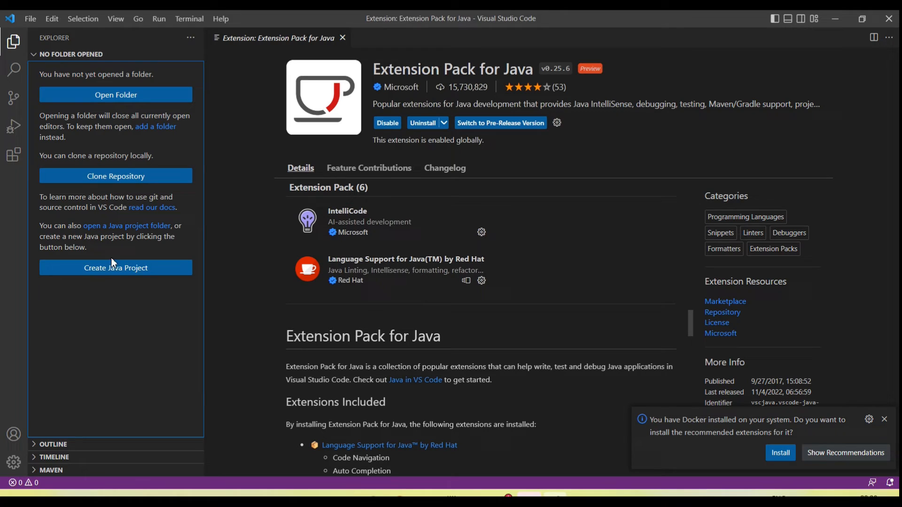
{"action": "mouse_move", "coordinate": [115, 267]}
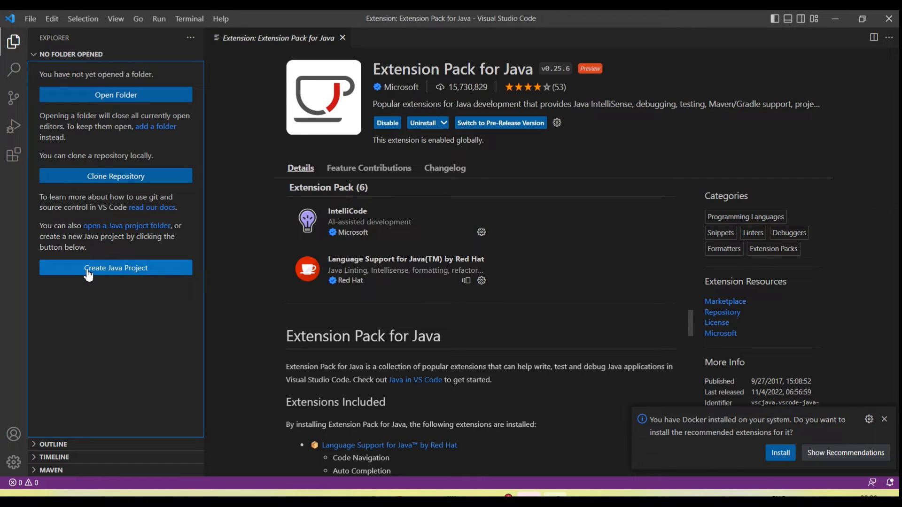
{"action": "mouse_move", "coordinate": [142, 273]}
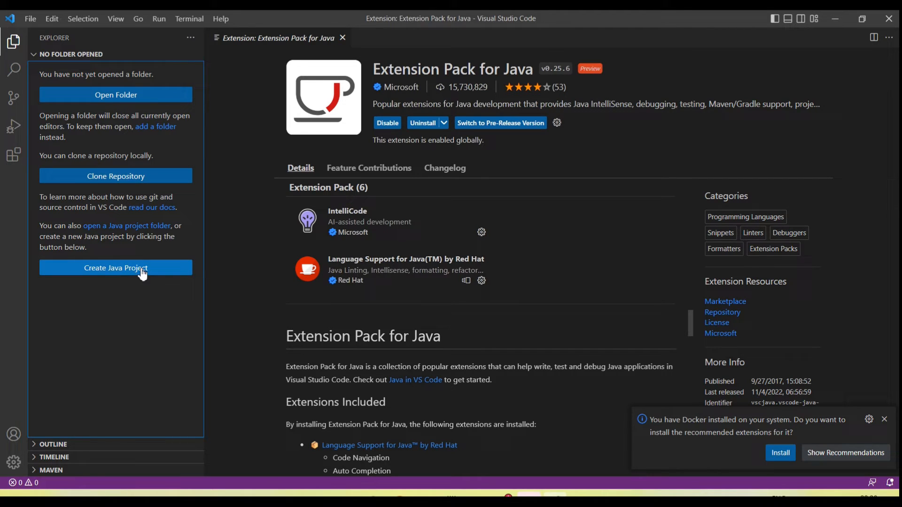
{"action": "mouse_move", "coordinate": [35, 474]}
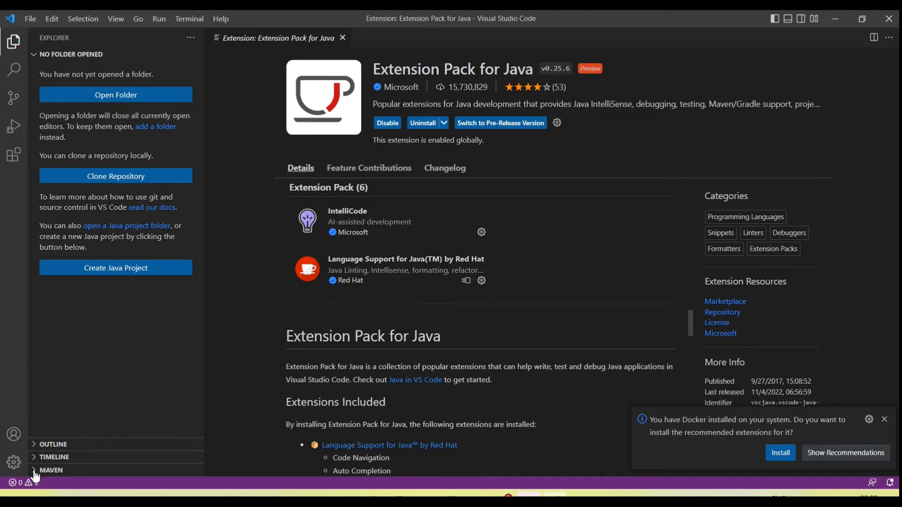
{"action": "left_click", "coordinate": [50, 470]}
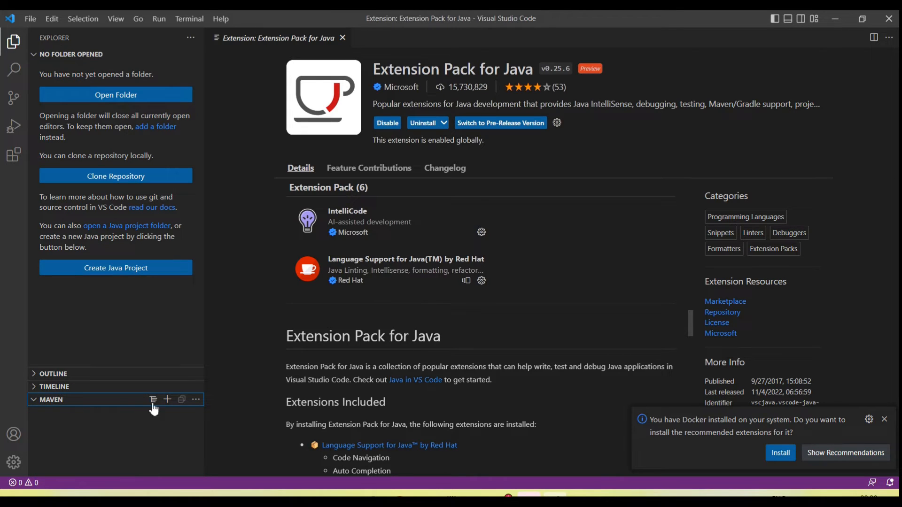
{"action": "mouse_move", "coordinate": [167, 399]}
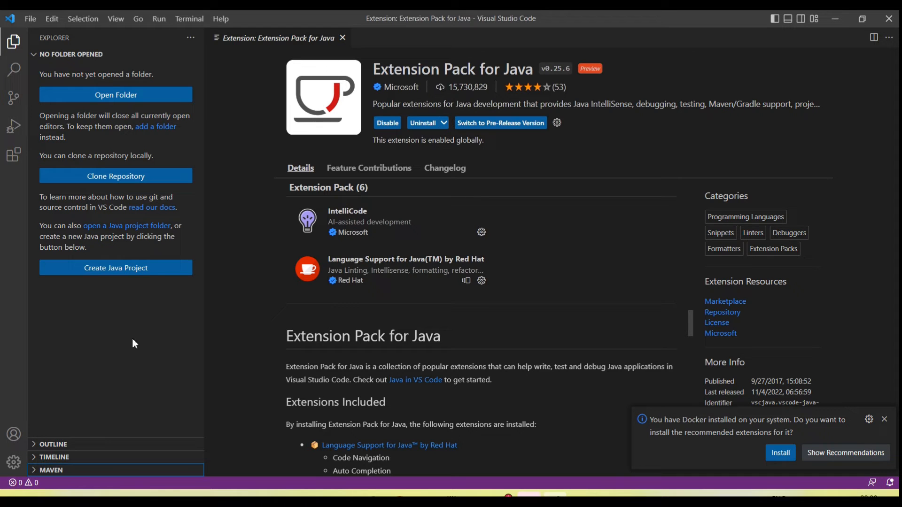
{"action": "mouse_move", "coordinate": [75, 258]}
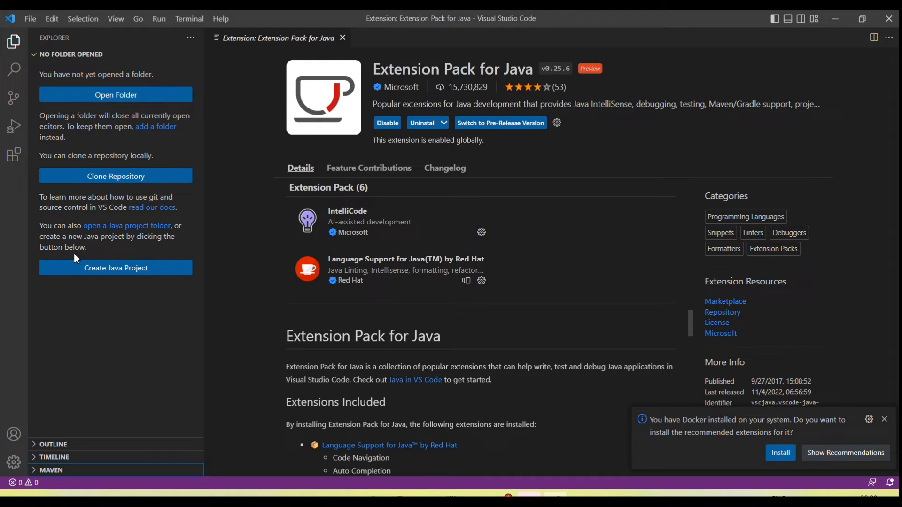
{"action": "mouse_move", "coordinate": [115, 273]}
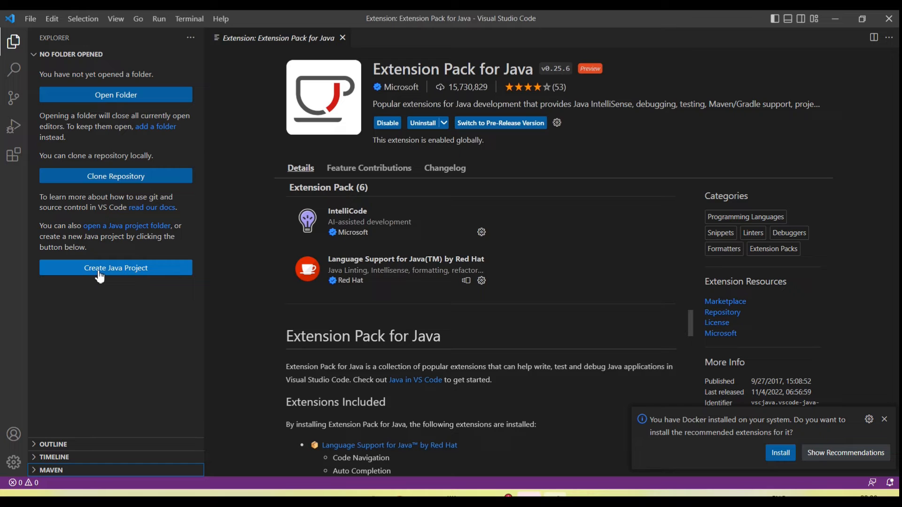
{"action": "mouse_move", "coordinate": [121, 275]}
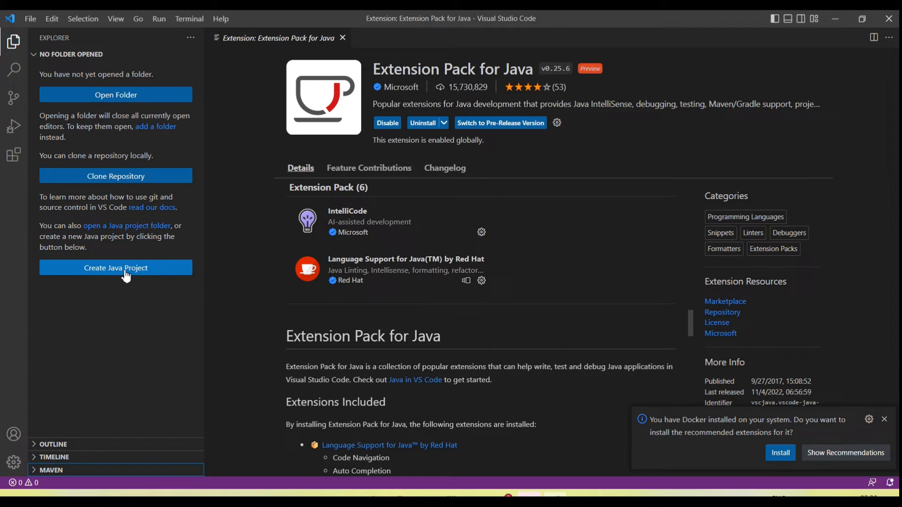
Start Create Java Project from the Explorer to get the project type picker
{"action": "left_click", "coordinate": [114, 268]}
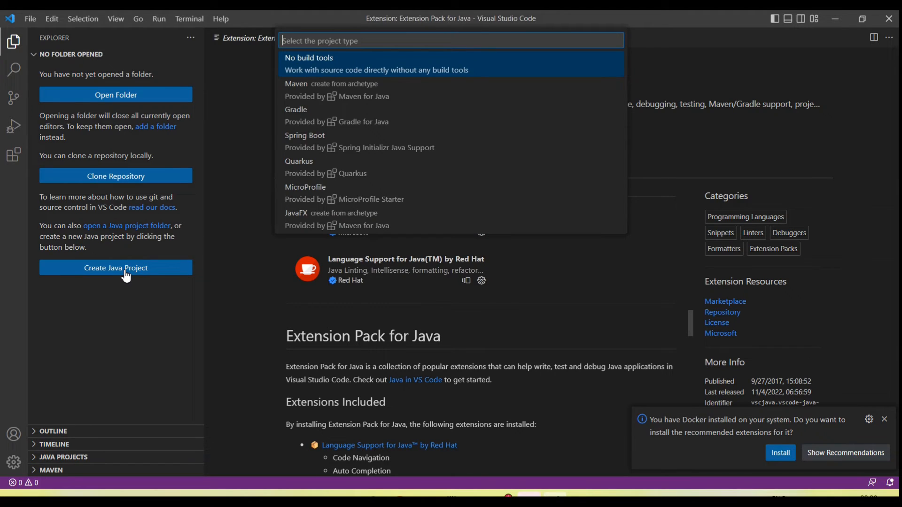
{"action": "mouse_move", "coordinate": [325, 65]}
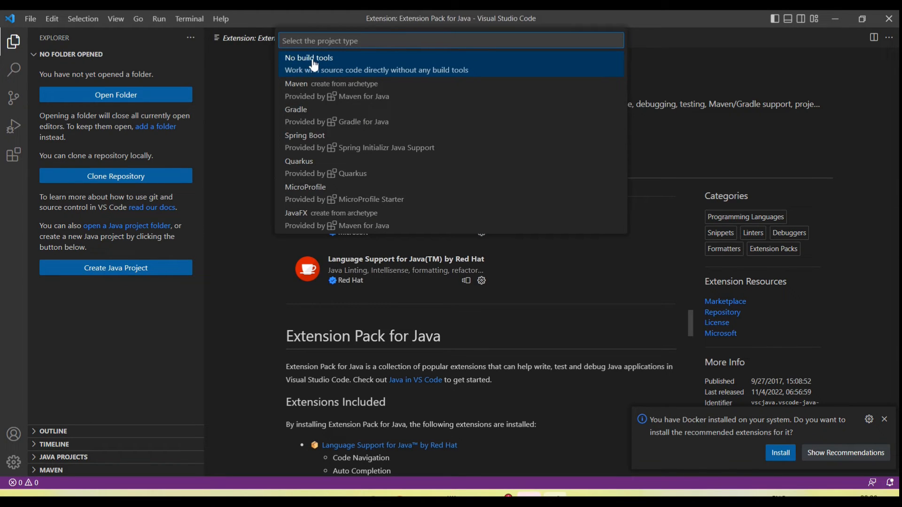
{"action": "mouse_move", "coordinate": [342, 65]}
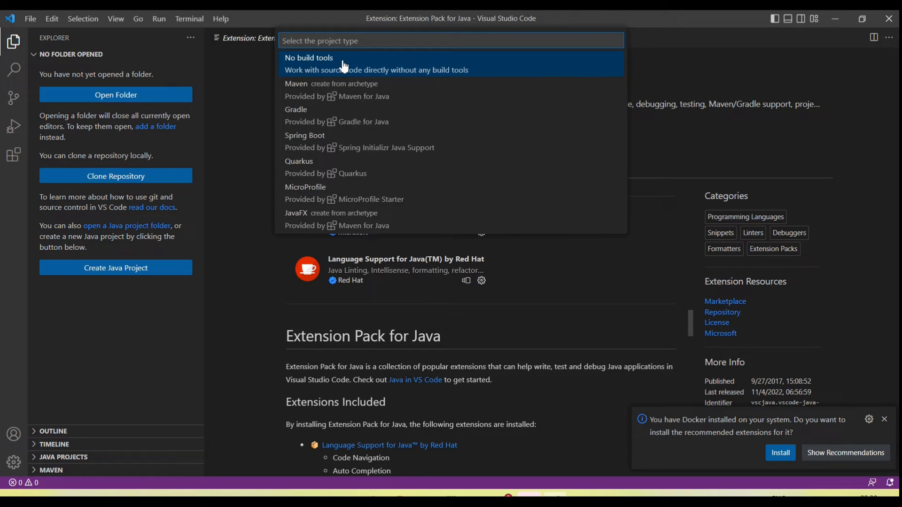
{"action": "mouse_move", "coordinate": [301, 125]}
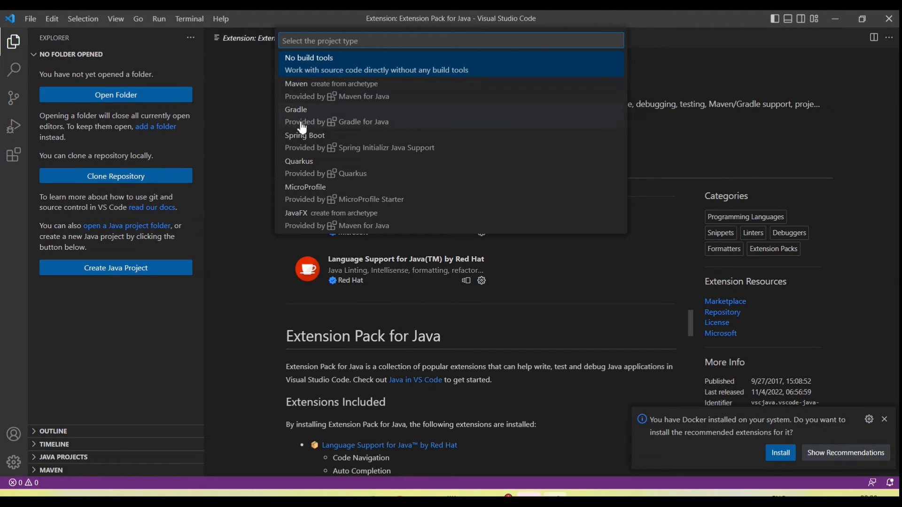
{"action": "mouse_move", "coordinate": [304, 178]}
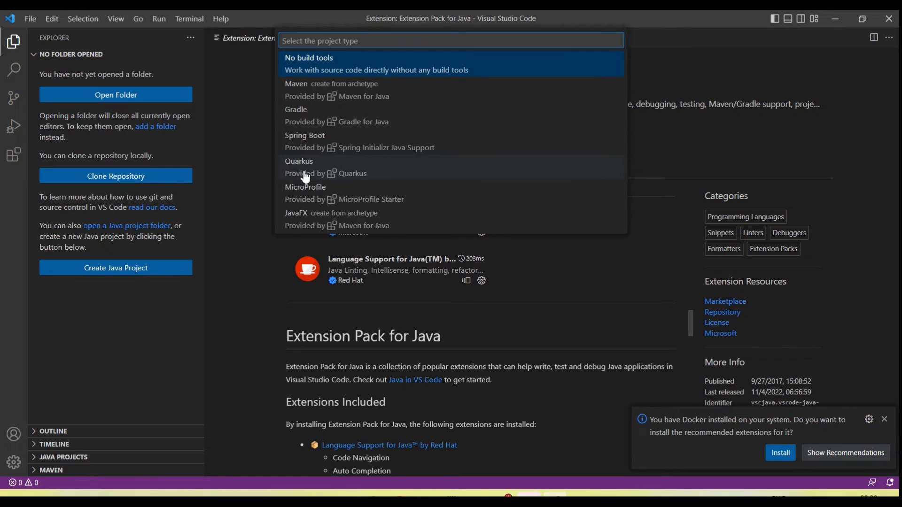
{"action": "mouse_move", "coordinate": [319, 112]}
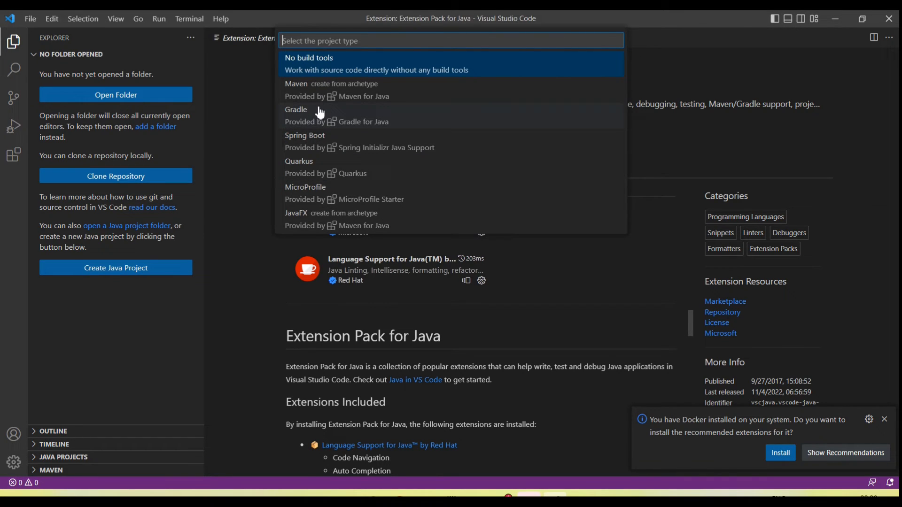
{"action": "mouse_move", "coordinate": [324, 68]}
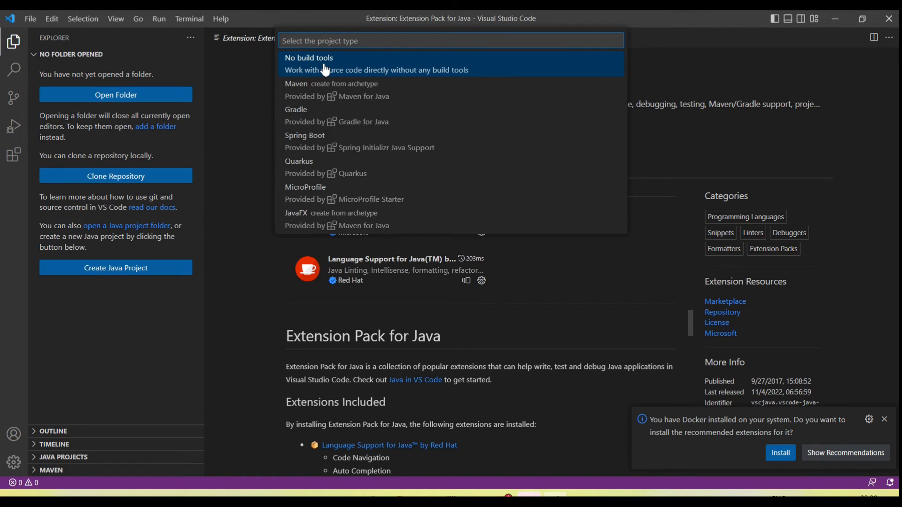
Choose No build tools and set Desktop\JavaProject as the project location
{"action": "left_click", "coordinate": [309, 57]}
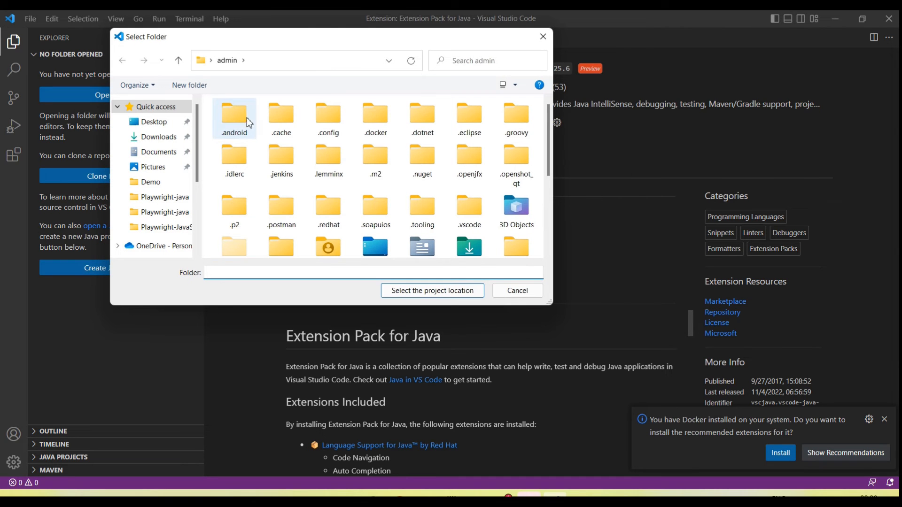
{"action": "mouse_move", "coordinate": [214, 184]}
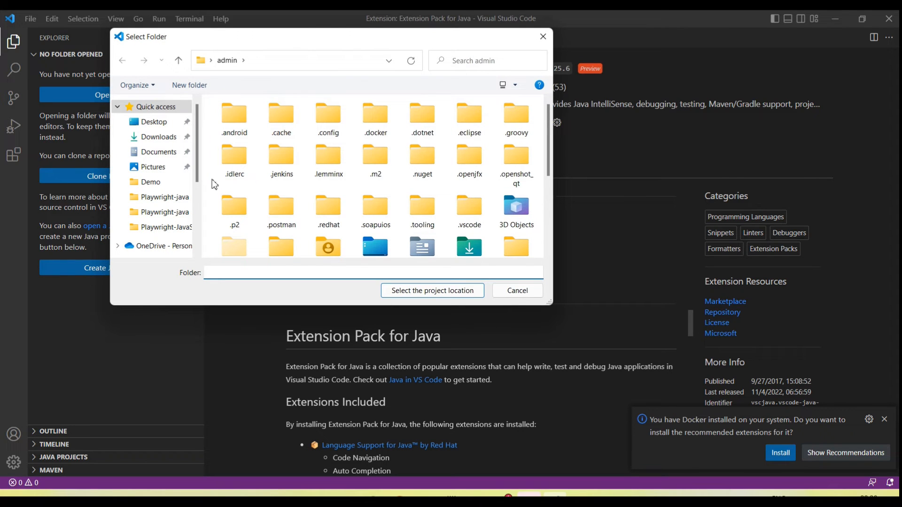
{"action": "mouse_move", "coordinate": [153, 122]}
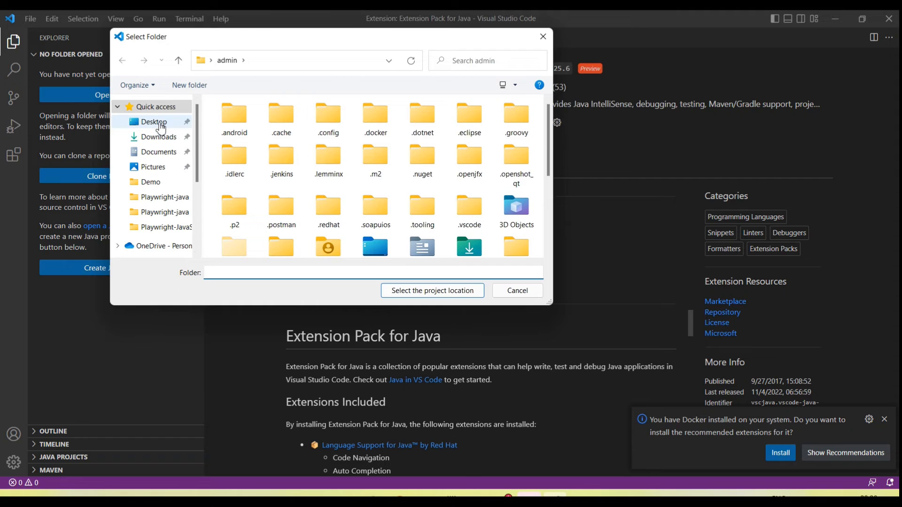
{"action": "left_click", "coordinate": [154, 121]}
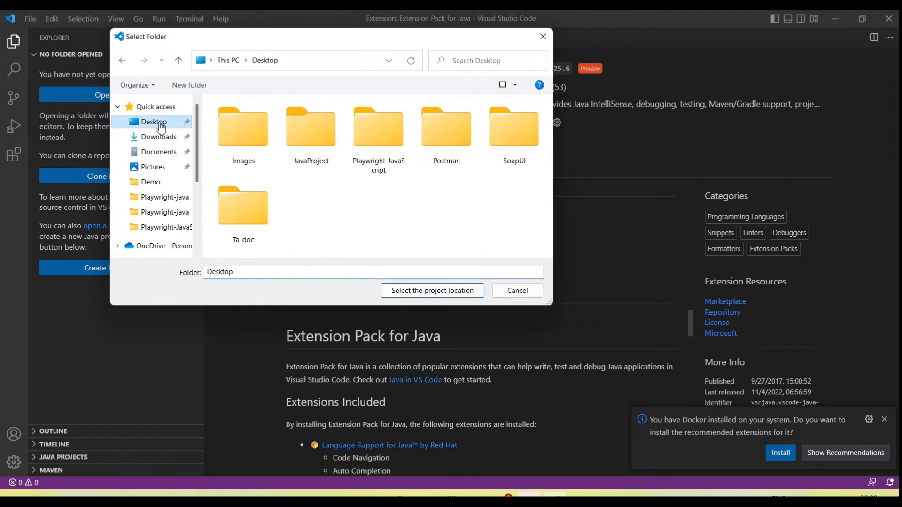
{"action": "double_click", "coordinate": [311, 126]}
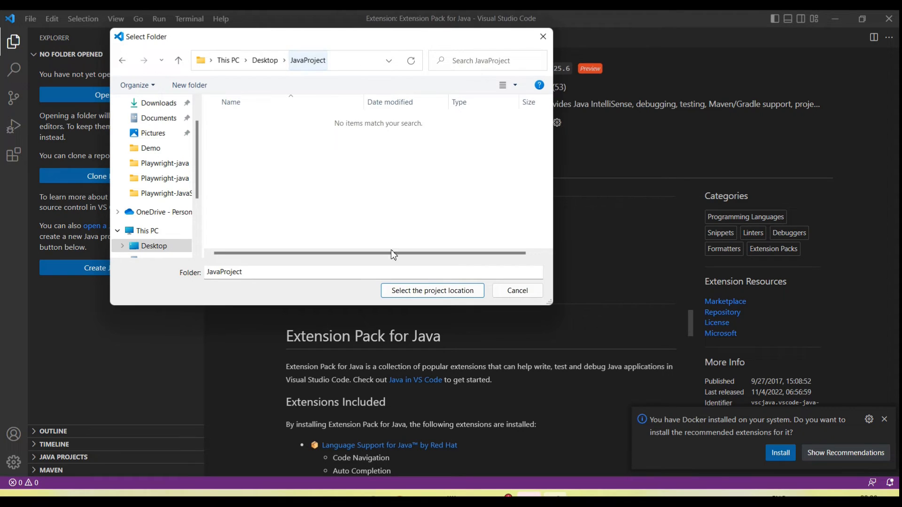
{"action": "left_click", "coordinate": [431, 290]}
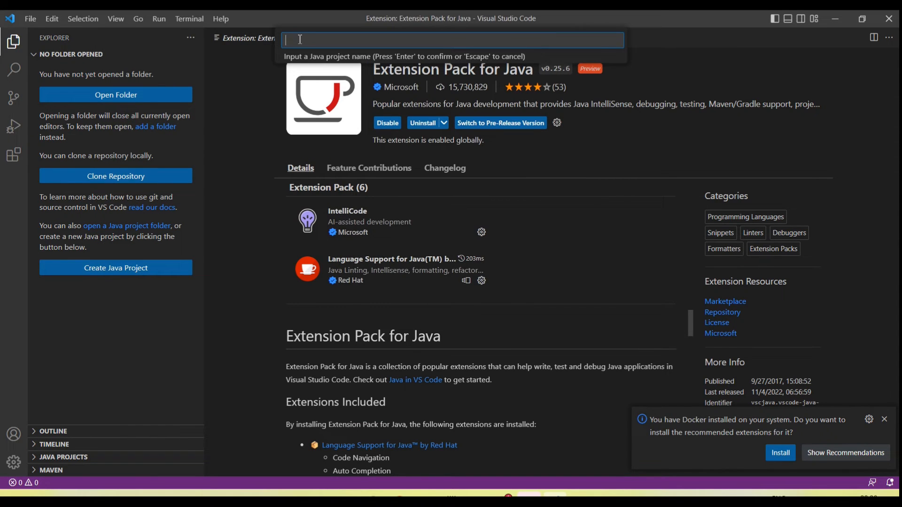
Name the project TestProject and create it in the workspace
{"action": "type", "text": "Test"}
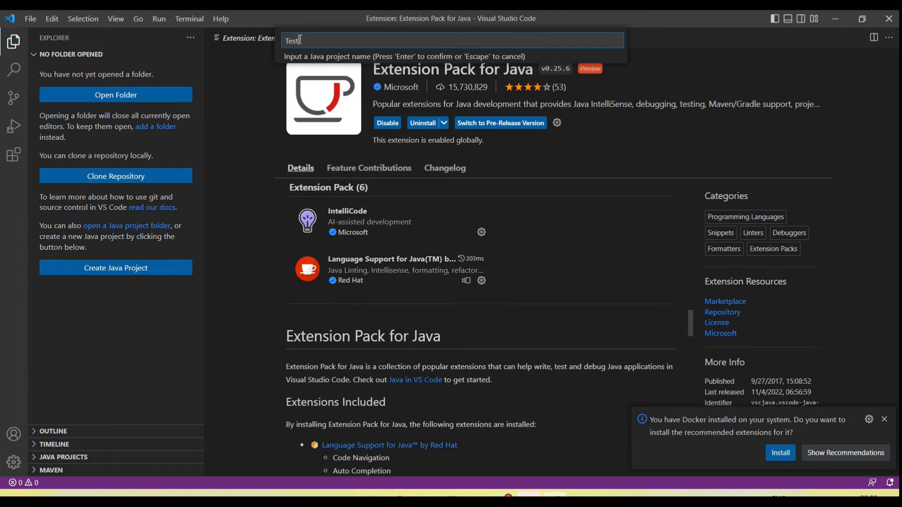
{"action": "type", "text": "Project"}
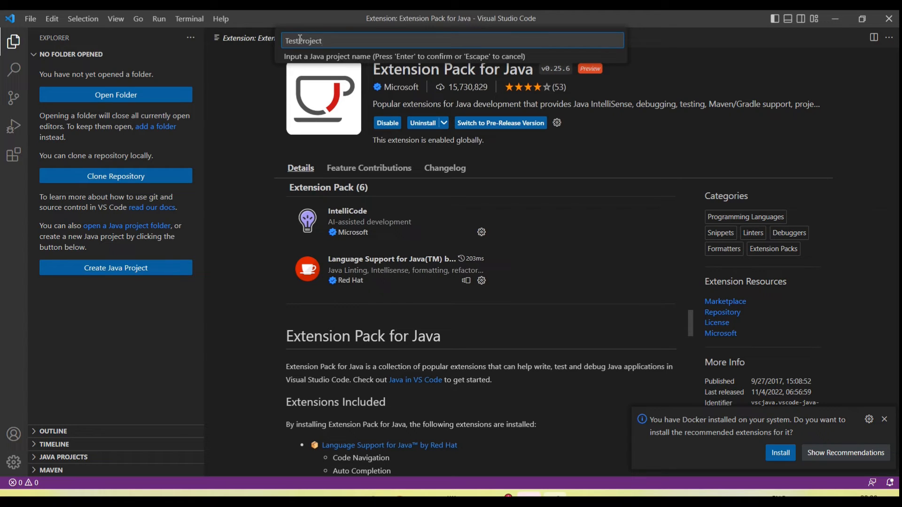
{"action": "key", "text": "Return"}
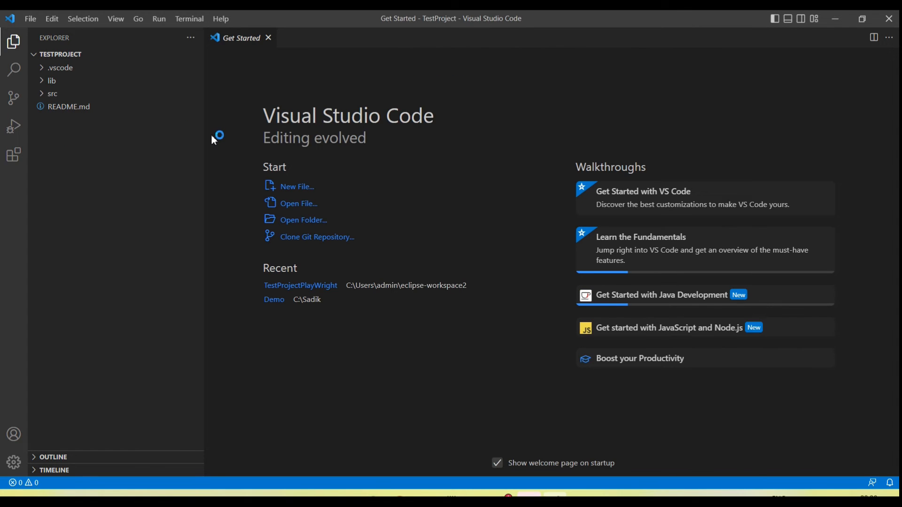
{"action": "mouse_move", "coordinate": [100, 125]}
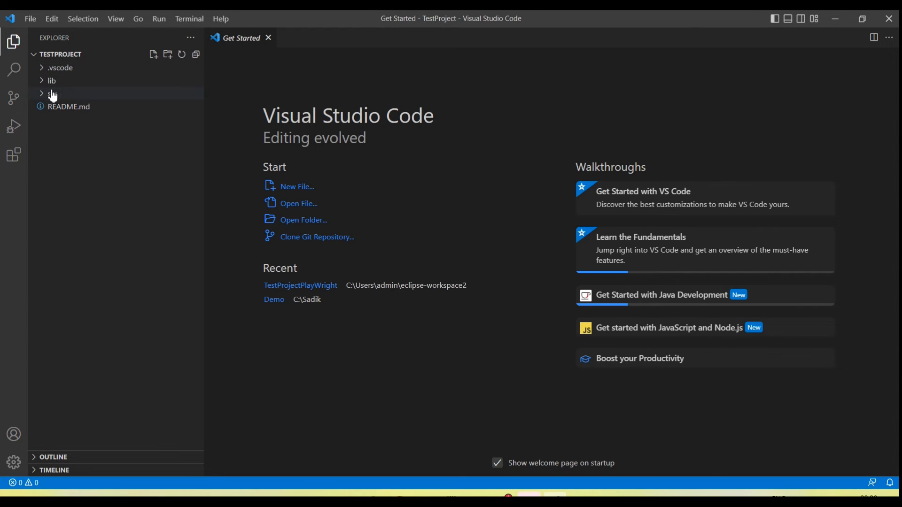
{"action": "mouse_move", "coordinate": [47, 97]}
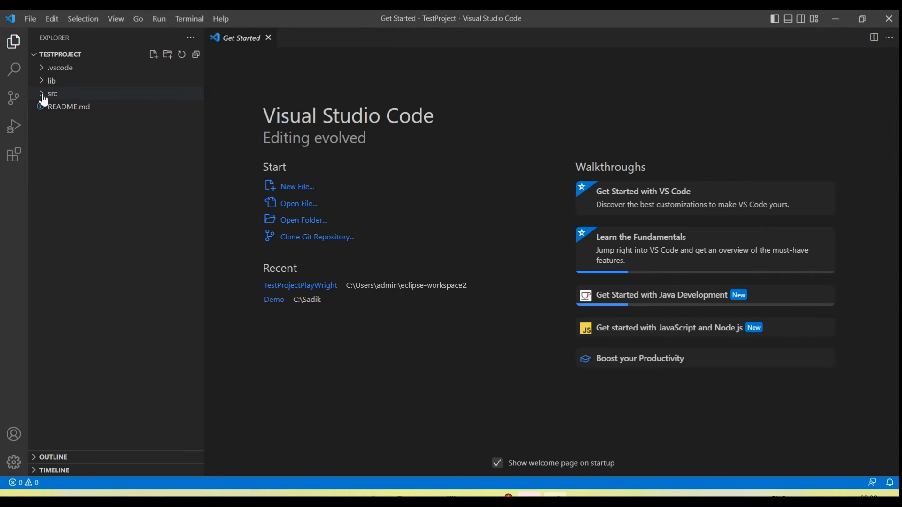
Expand the src folder to reach App.java with its Hello, World! code
{"action": "left_click", "coordinate": [67, 106]}
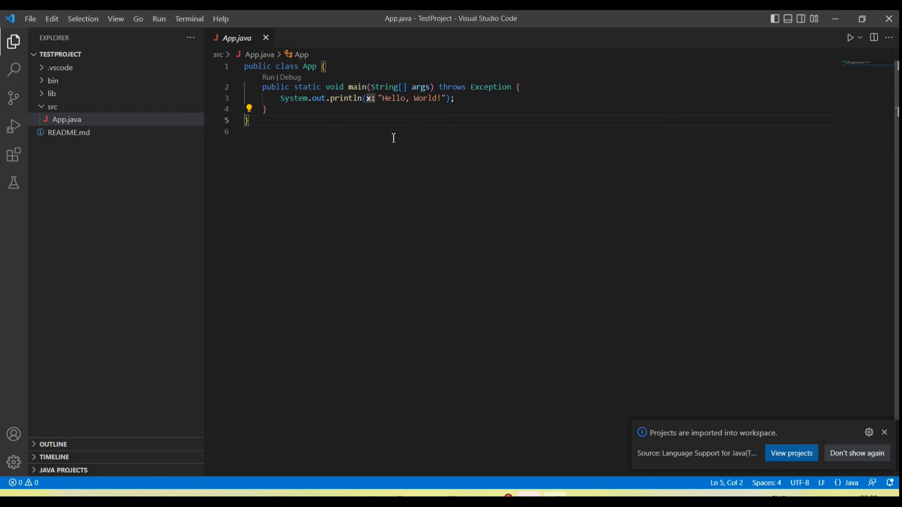
{"action": "mouse_move", "coordinate": [429, 143]}
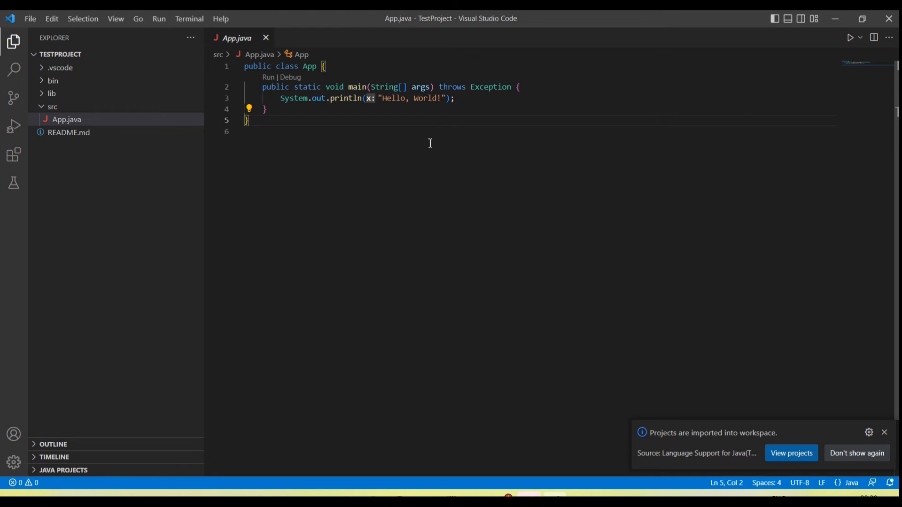
{"action": "mouse_move", "coordinate": [398, 144]}
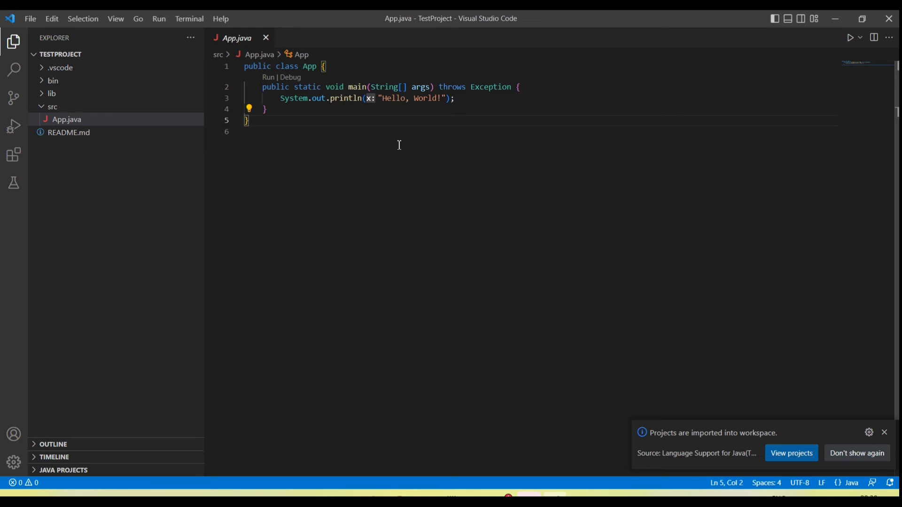
{"action": "mouse_move", "coordinate": [483, 173]}
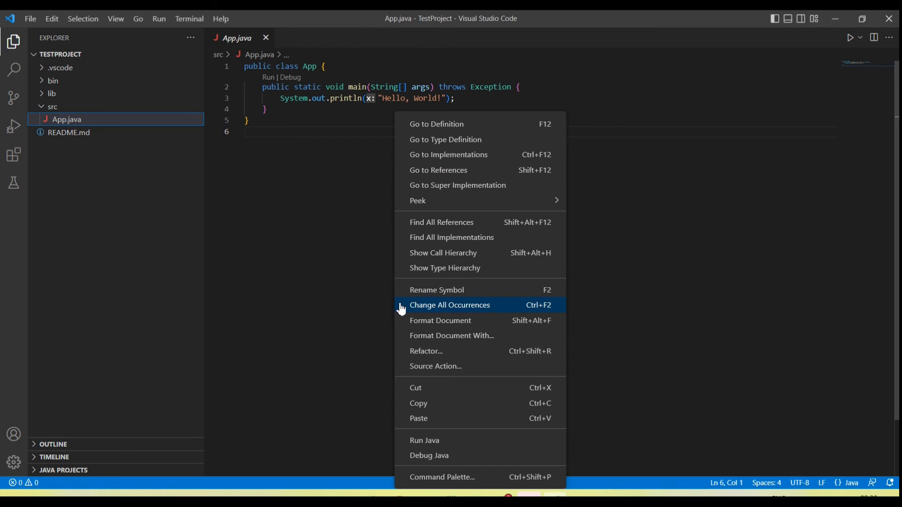
{"action": "mouse_move", "coordinate": [423, 442]}
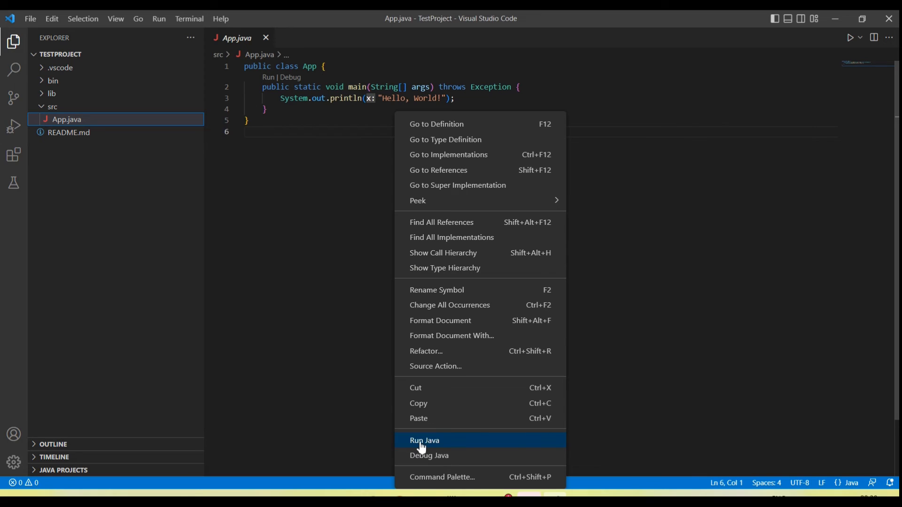
{"action": "mouse_move", "coordinate": [343, 128]}
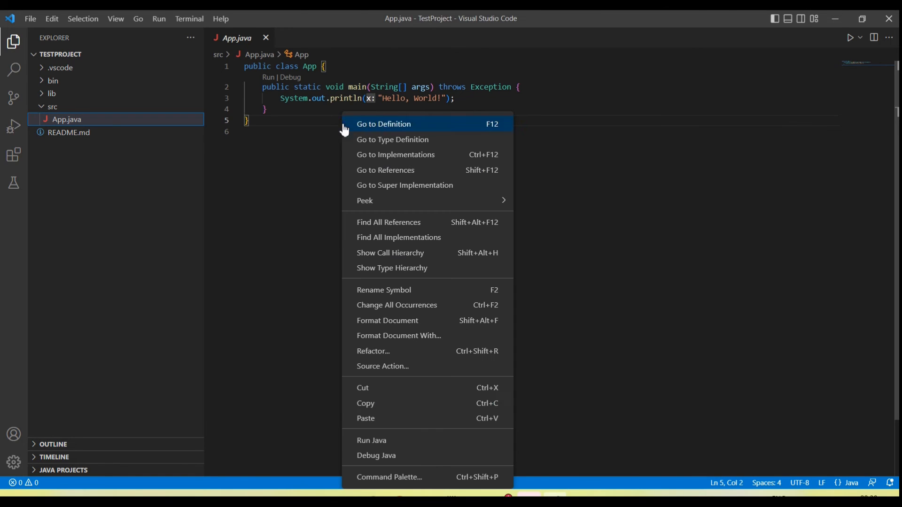
Run App.java with Run Java and review the java.exe path and Hello, World! output in the terminal
{"action": "left_click", "coordinate": [372, 440]}
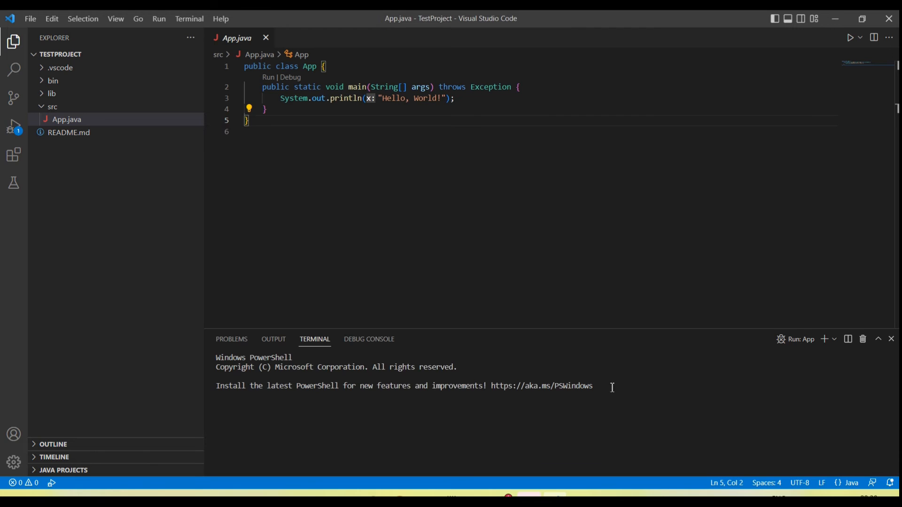
{"action": "left_click", "coordinate": [851, 38]}
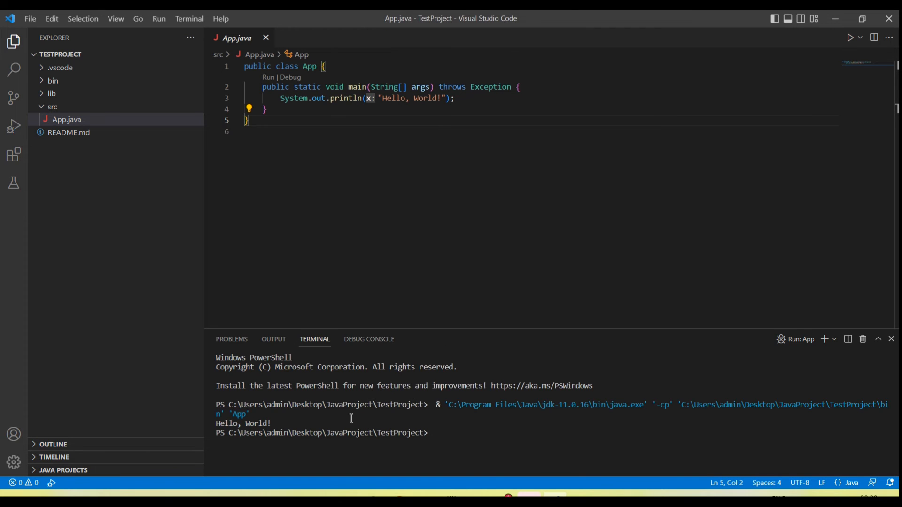
{"action": "mouse_move", "coordinate": [447, 406]}
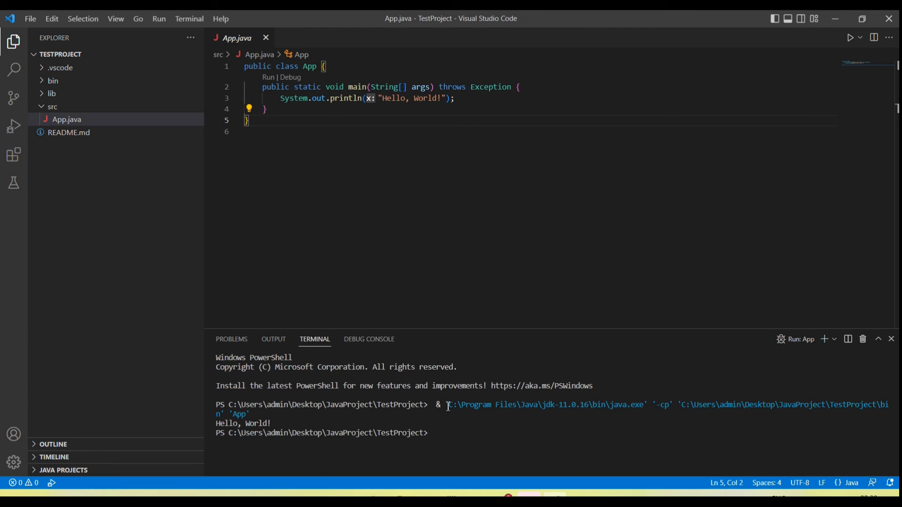
{"action": "double_click", "coordinate": [541, 404]}
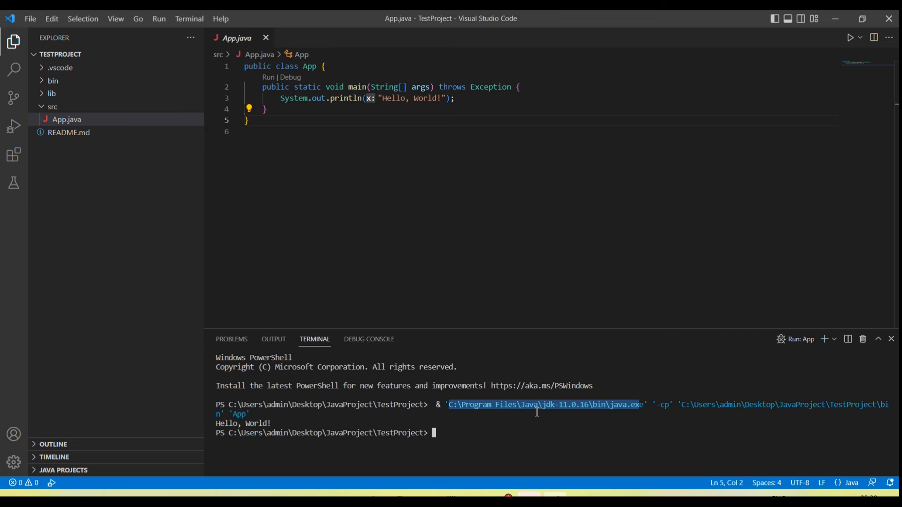
{"action": "mouse_move", "coordinate": [308, 428]}
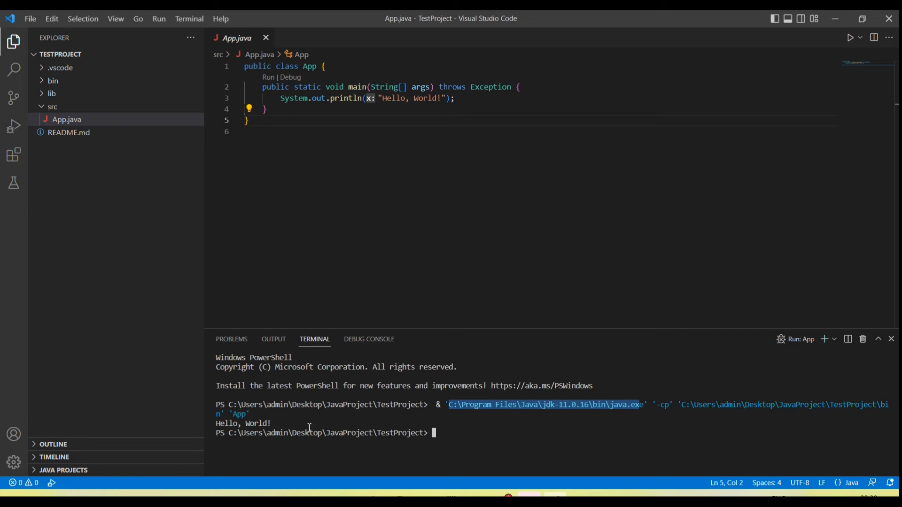
{"action": "double_click", "coordinate": [242, 424]}
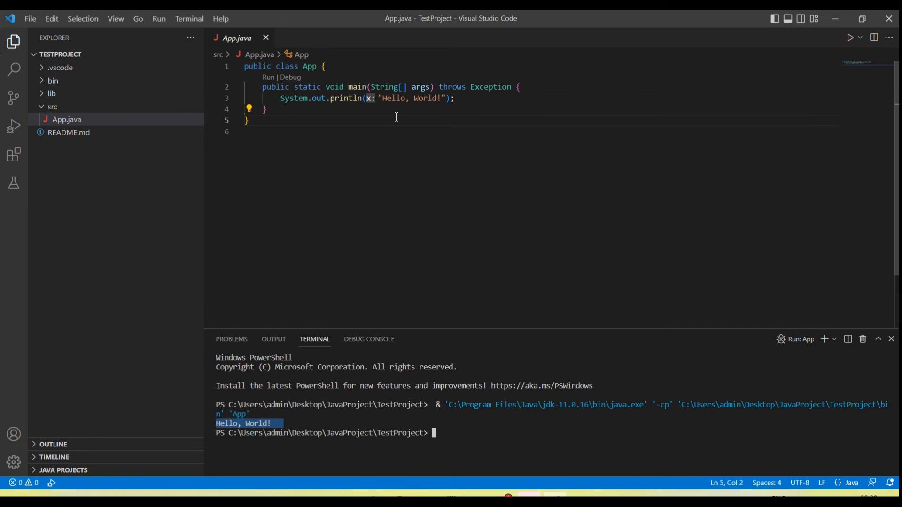
{"action": "mouse_move", "coordinate": [369, 164]}
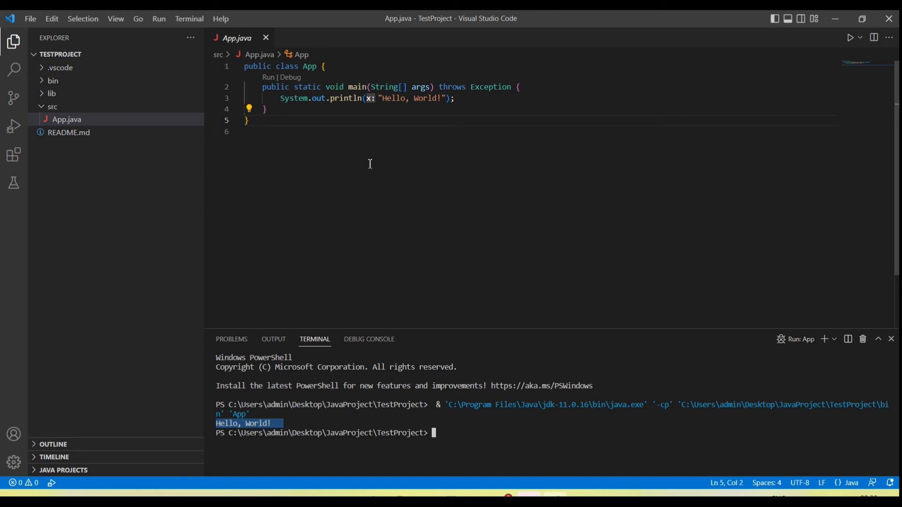
{"action": "mouse_move", "coordinate": [327, 155]}
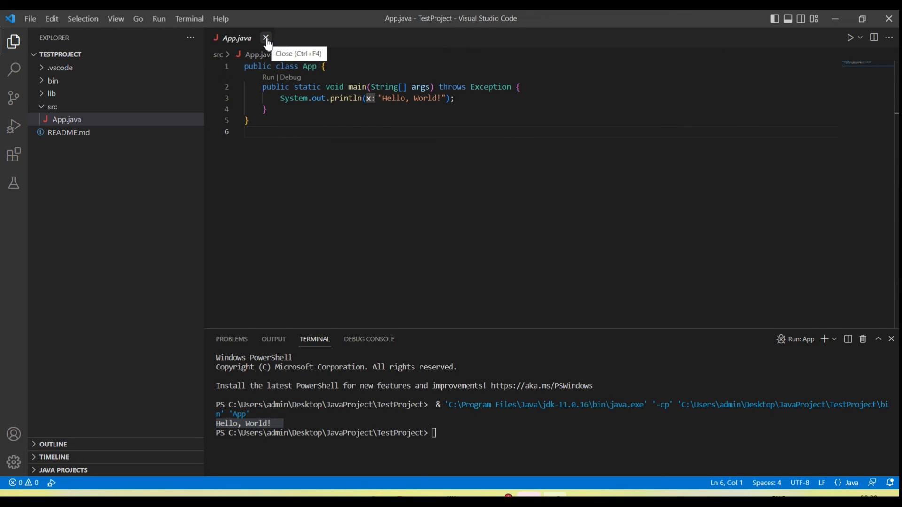
{"action": "left_click", "coordinate": [264, 38]}
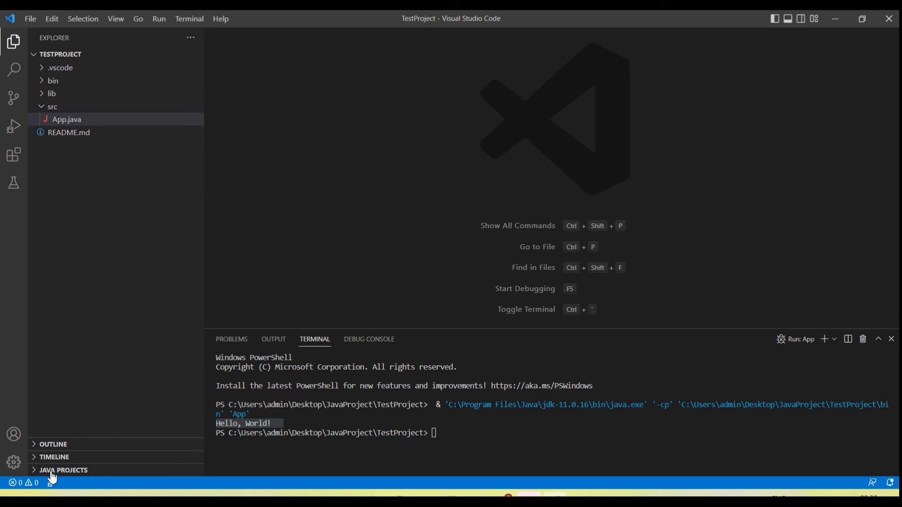
{"action": "left_click", "coordinate": [63, 470]}
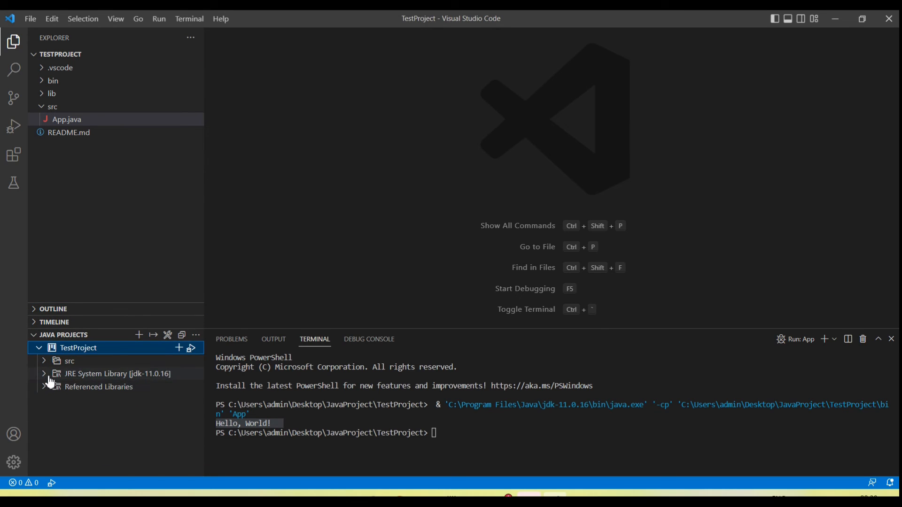
{"action": "left_click", "coordinate": [118, 373]}
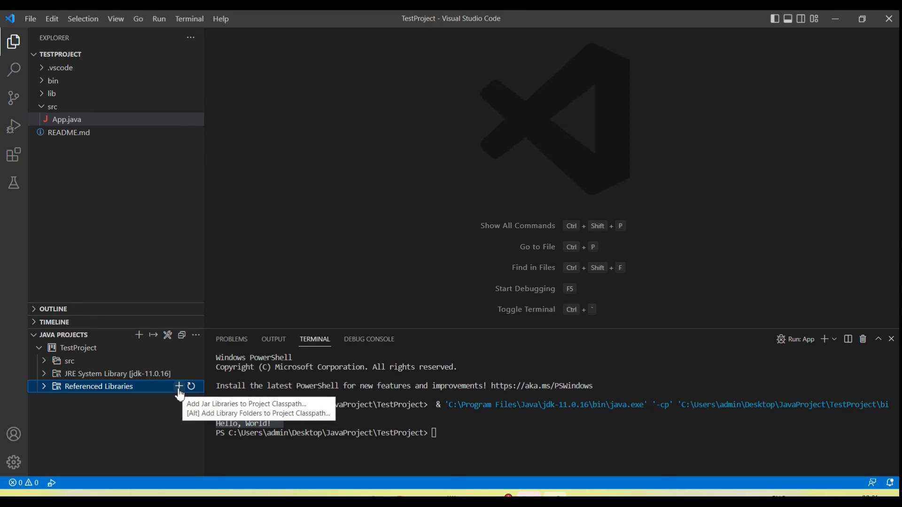
{"action": "left_click", "coordinate": [69, 360]}
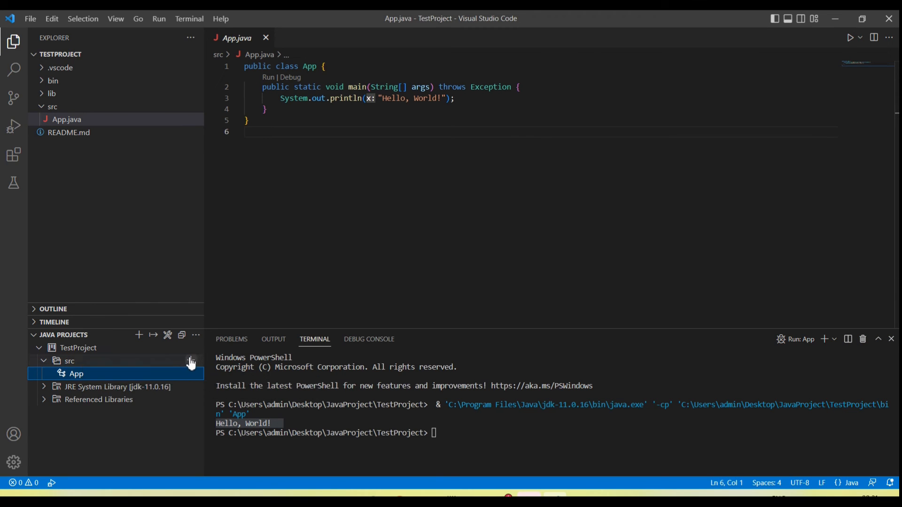
{"action": "mouse_move", "coordinate": [191, 360]}
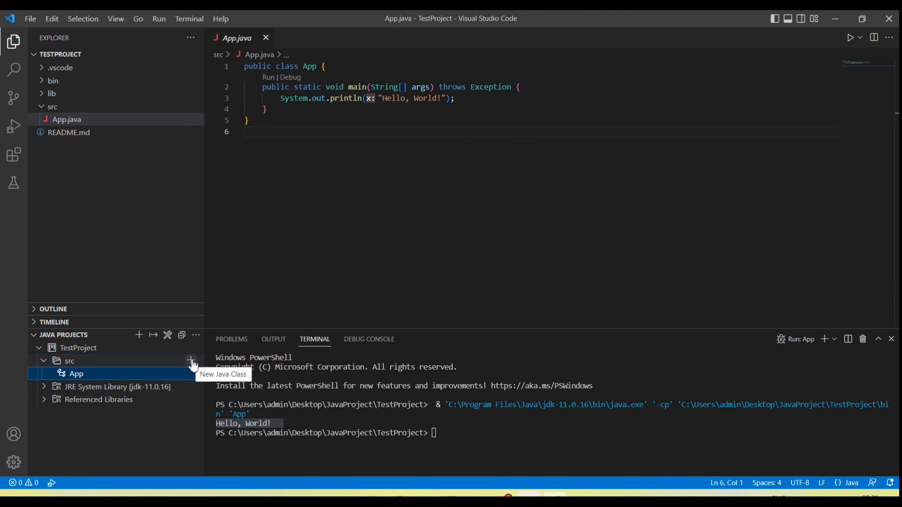
{"action": "mouse_move", "coordinate": [190, 362]}
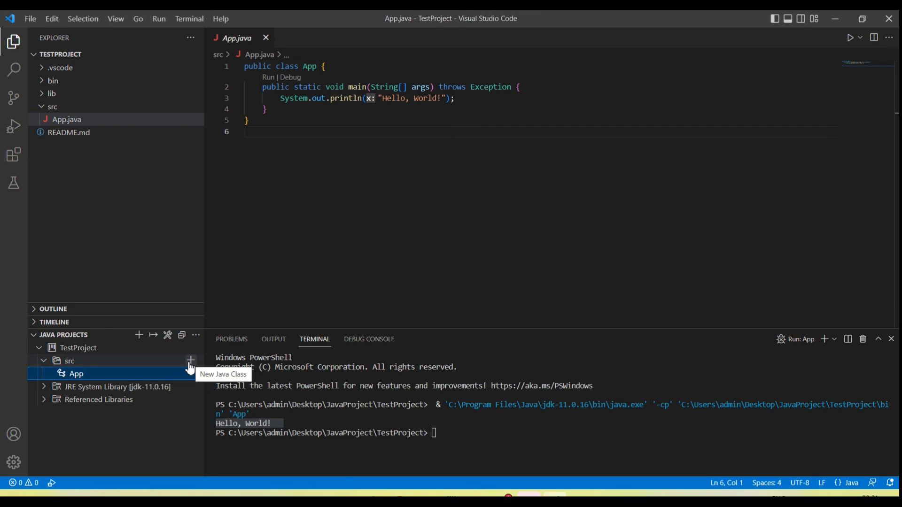
Add a new Java class named MyTest to the src folder
{"action": "left_click", "coordinate": [190, 360]}
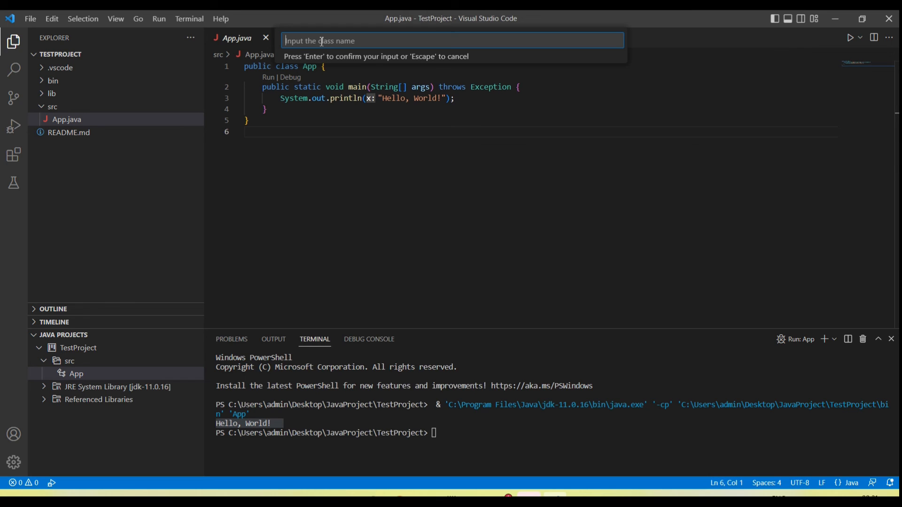
{"action": "type", "text": "My"}
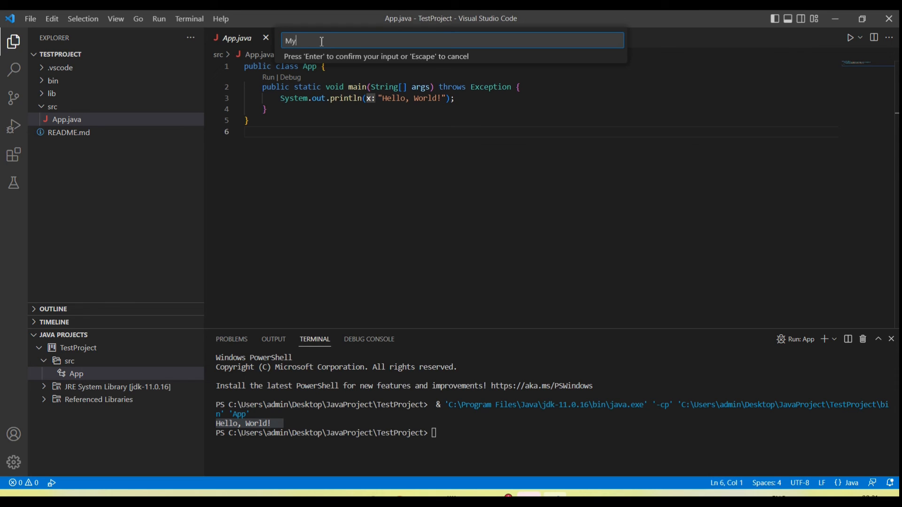
{"action": "type", "text": "Test"}
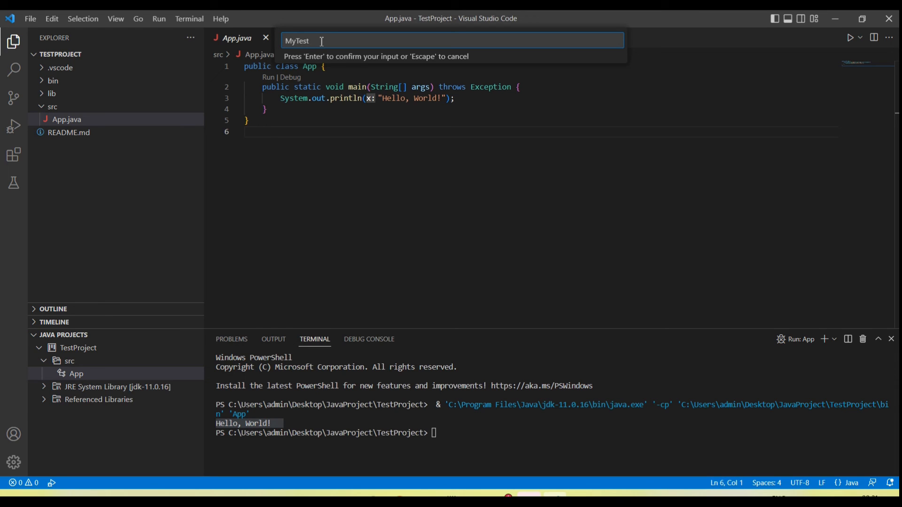
{"action": "key", "text": "Return"}
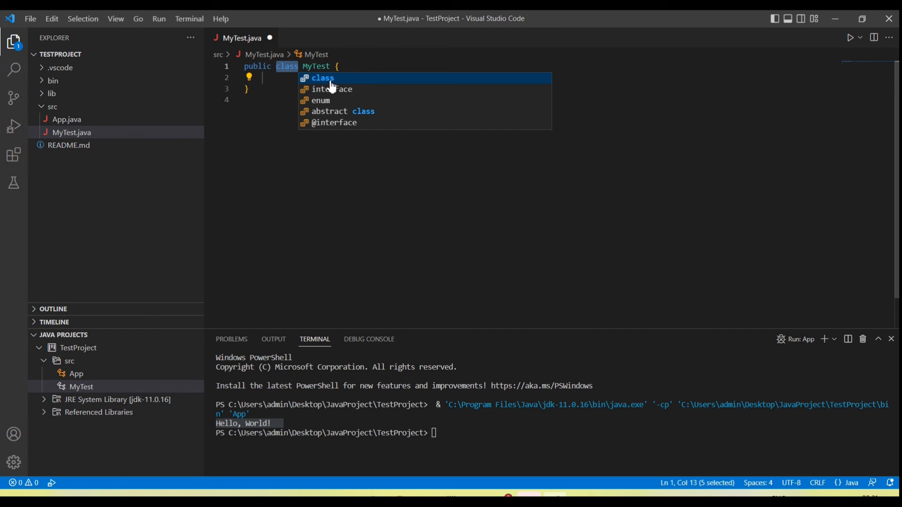
{"action": "mouse_move", "coordinate": [330, 117]}
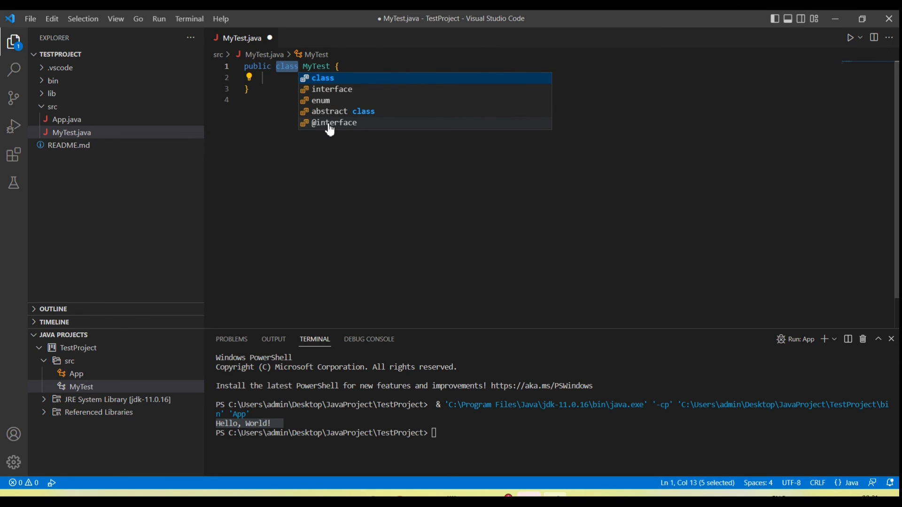
{"action": "mouse_move", "coordinate": [325, 84]}
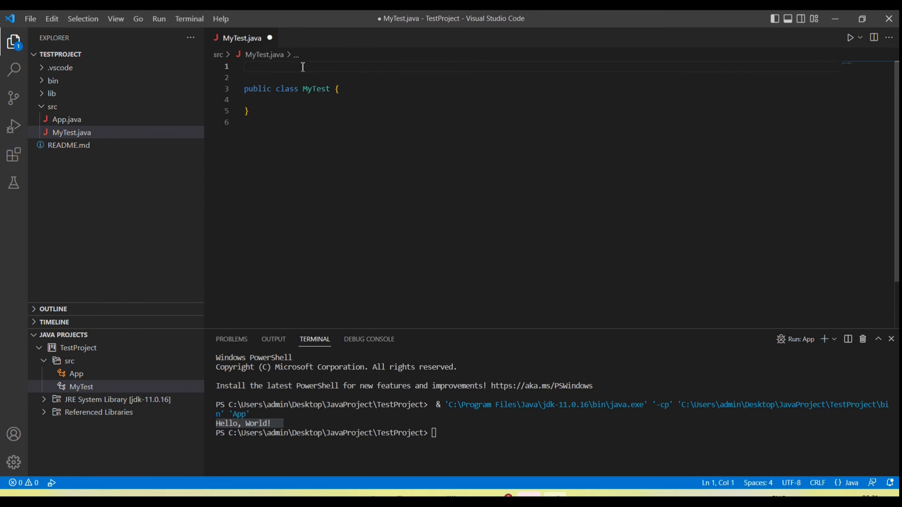
Declare 'package com.test;' and use Quick Fix to move MyTest.java into the com/test folder
{"action": "type", "text": "package"}
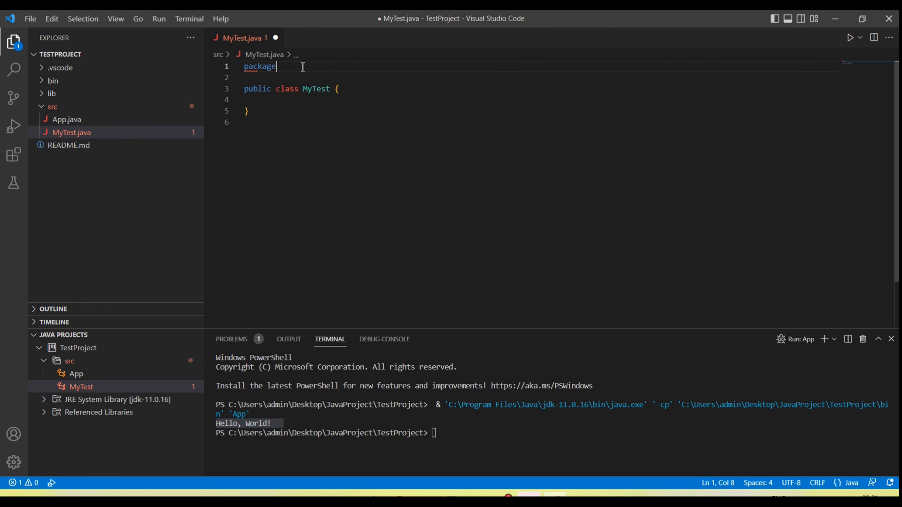
{"action": "type", "text": "com."}
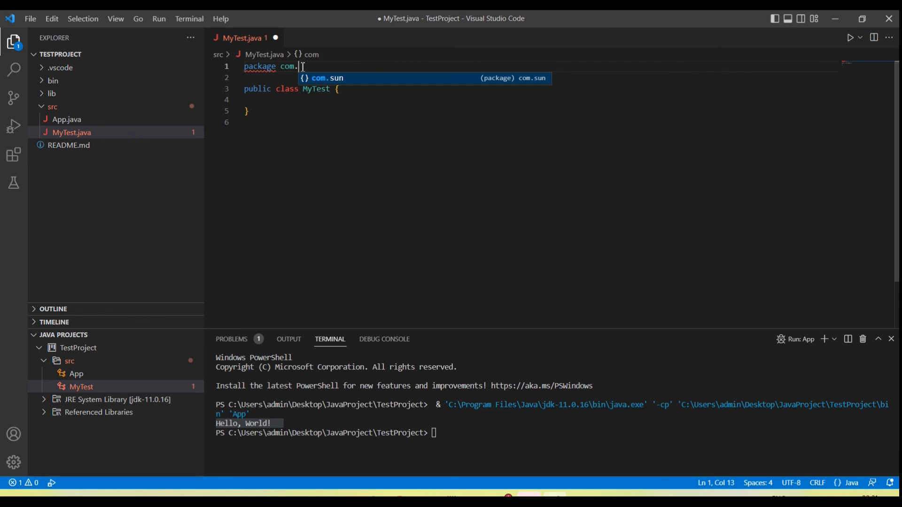
{"action": "type", "text": "test;"}
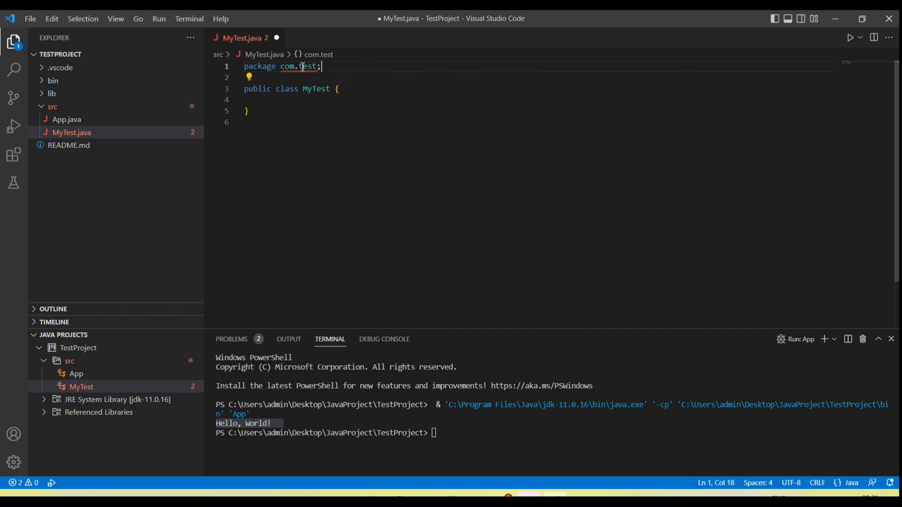
{"action": "mouse_move", "coordinate": [298, 65]}
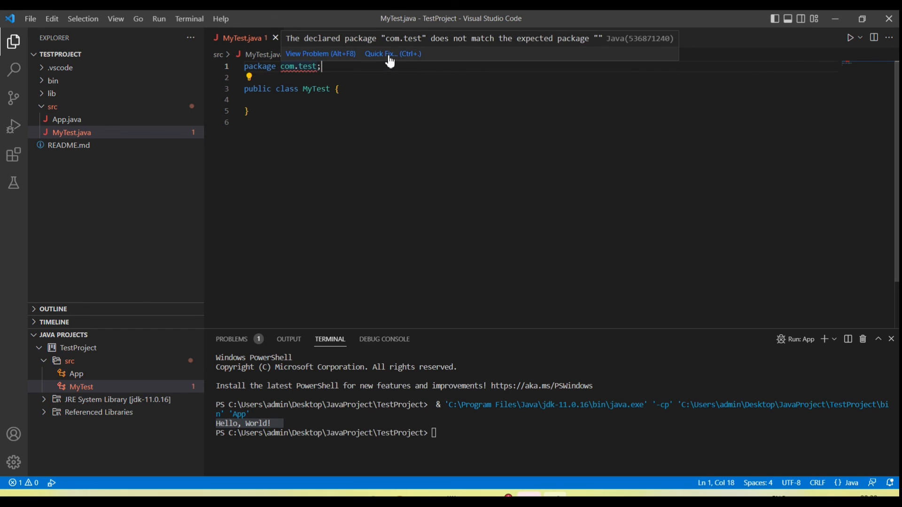
{"action": "left_click", "coordinate": [383, 53]}
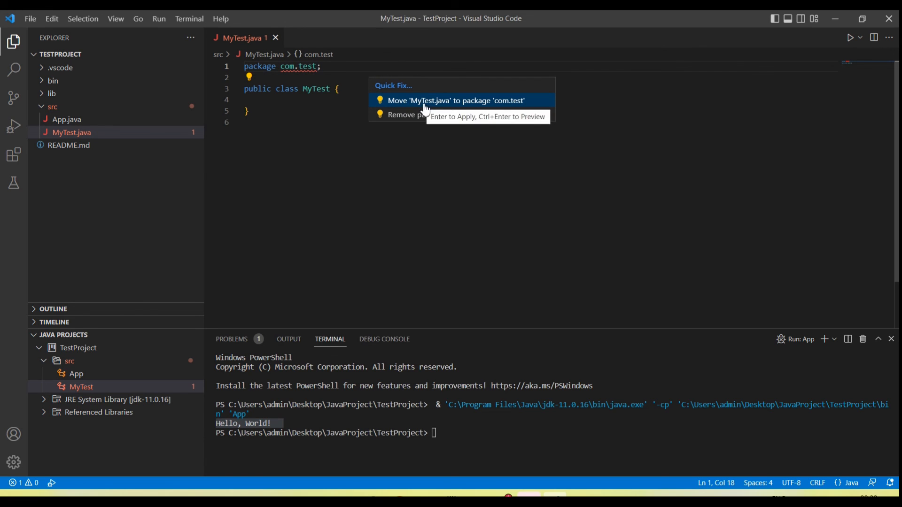
{"action": "mouse_move", "coordinate": [471, 108]}
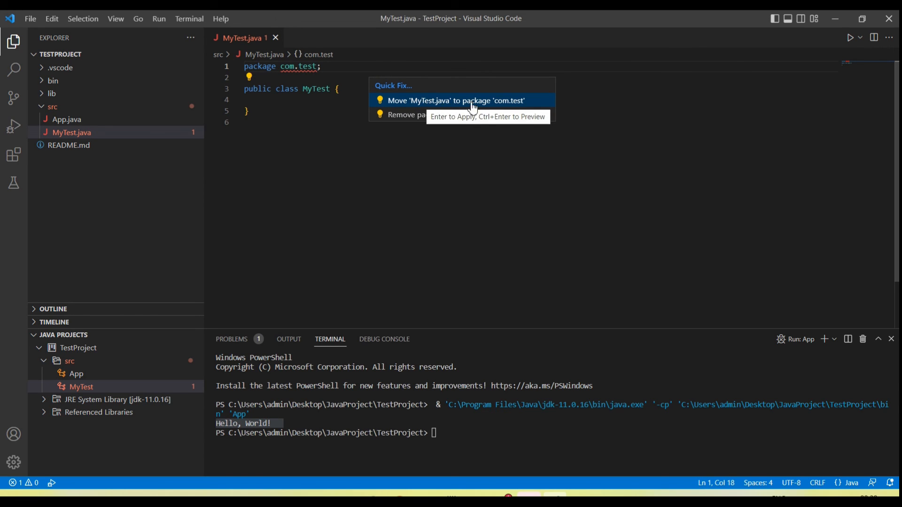
{"action": "left_click", "coordinate": [456, 100]}
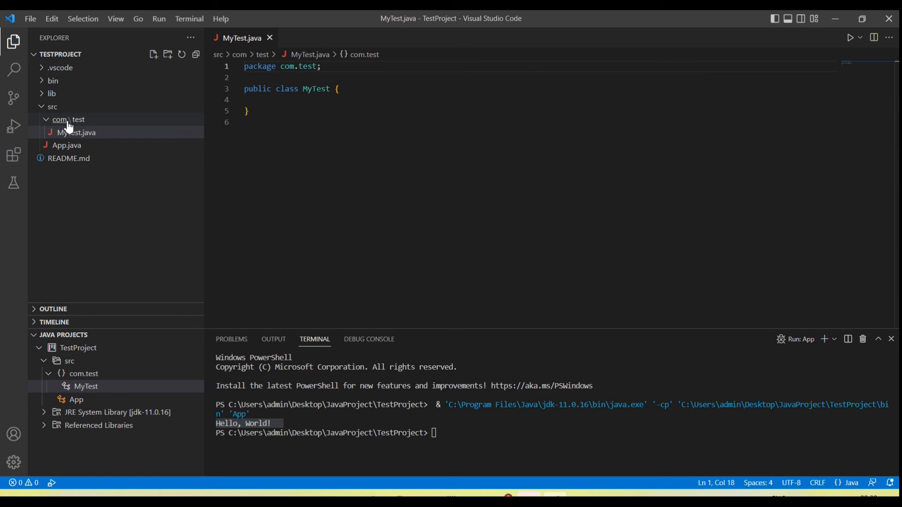
{"action": "mouse_move", "coordinate": [75, 132]}
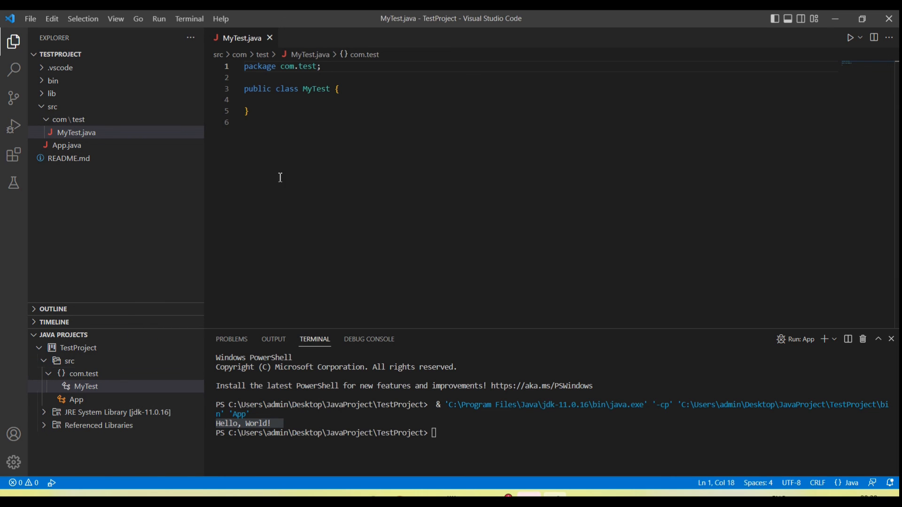
Write a main method in MyTest containing System.out.println("Testing") using the stai and syso snippets
{"action": "left_click", "coordinate": [296, 100]}
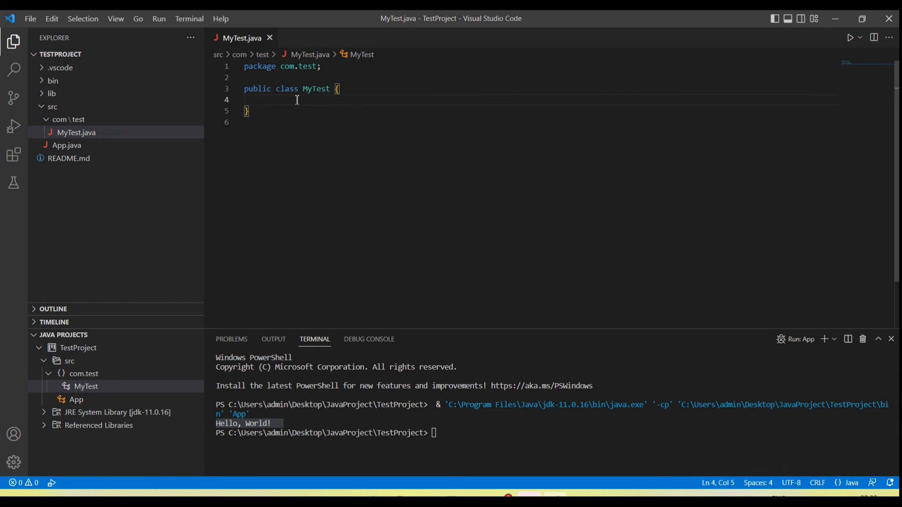
{"action": "type", "text": "public"}
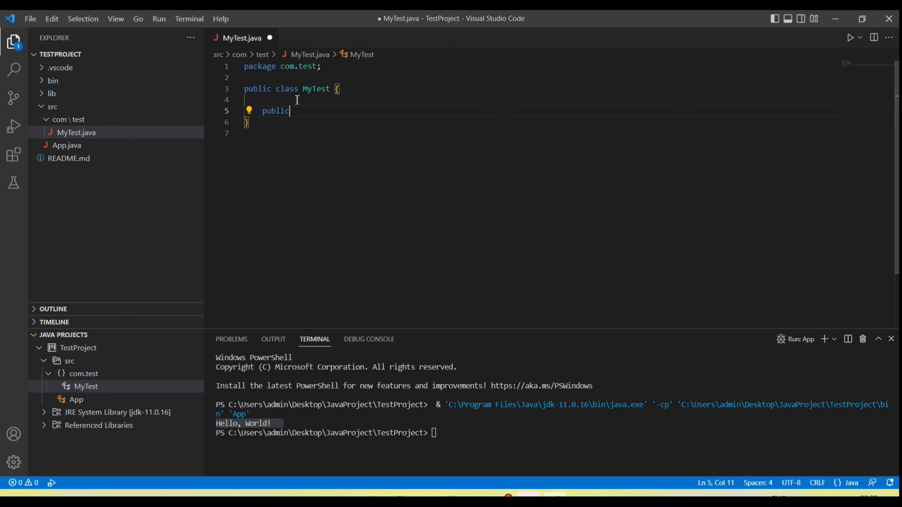
{"action": "type", "text": "stai"}
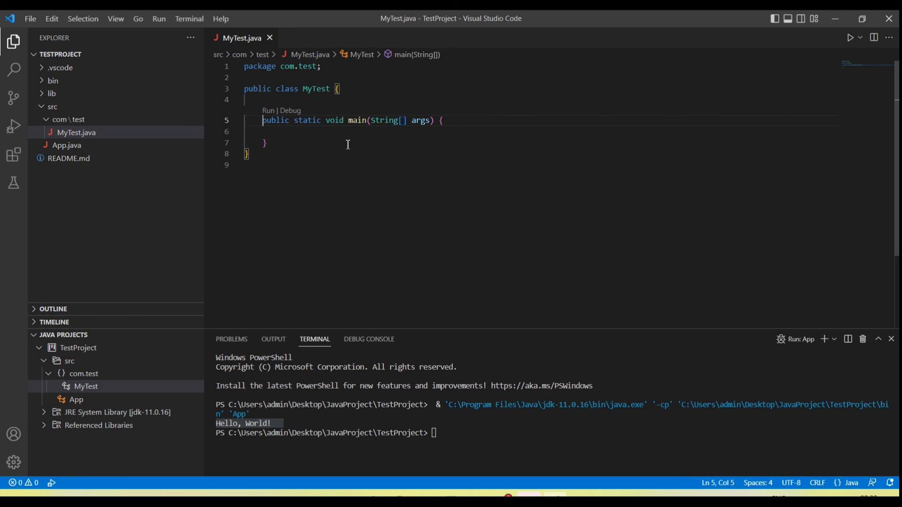
{"action": "type", "text": "syso"}
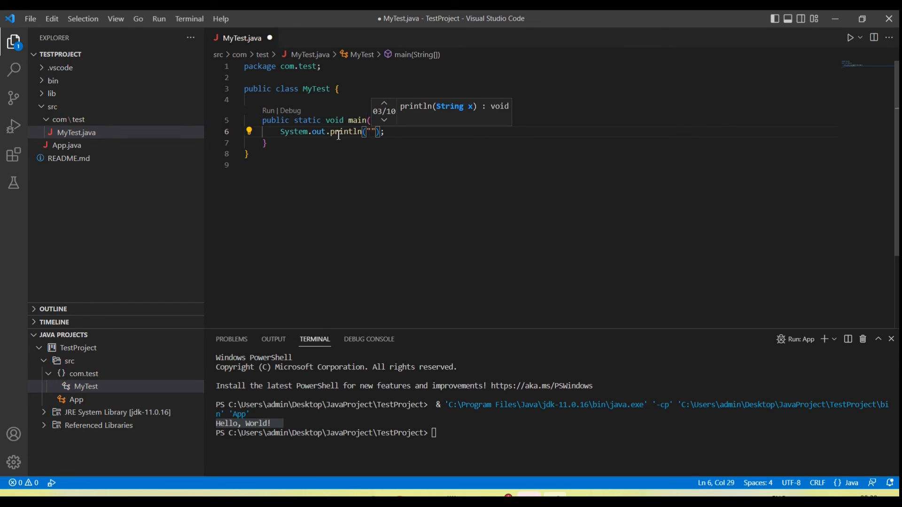
{"action": "type", "text": "Testing"}
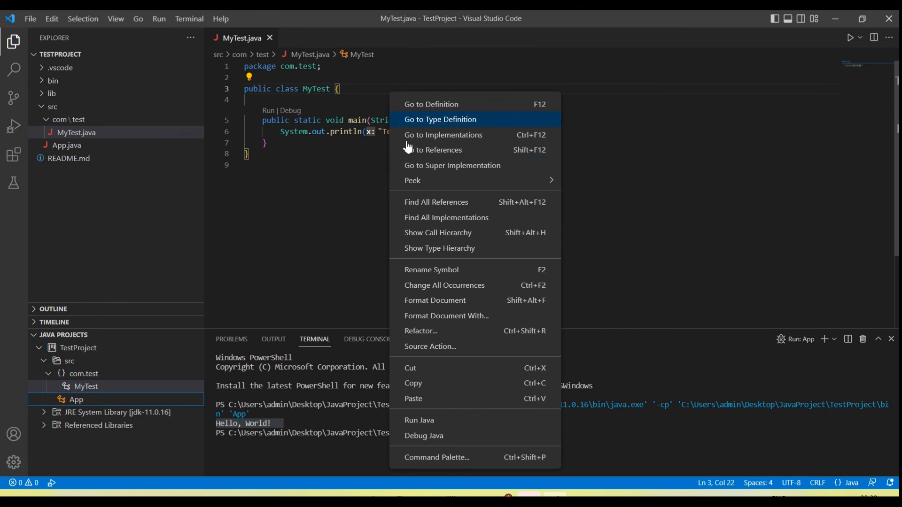
{"action": "mouse_move", "coordinate": [445, 420]}
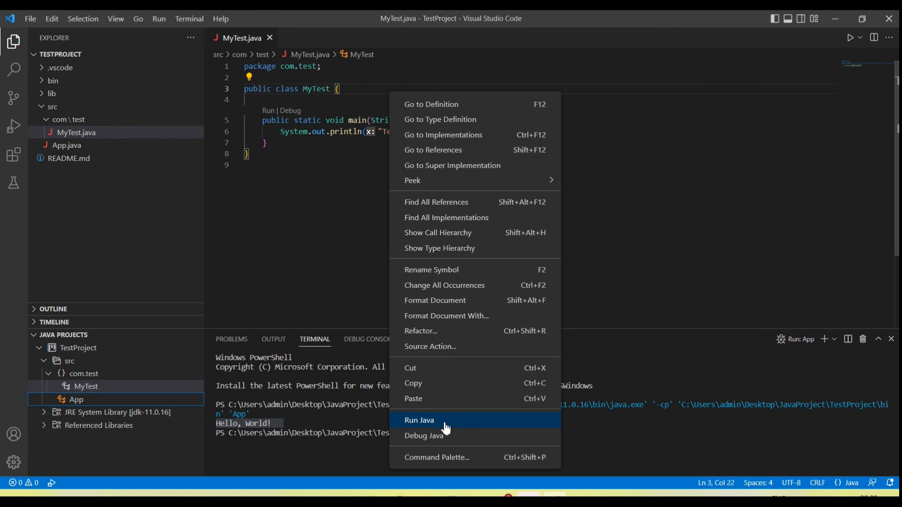
{"action": "mouse_move", "coordinate": [424, 435]}
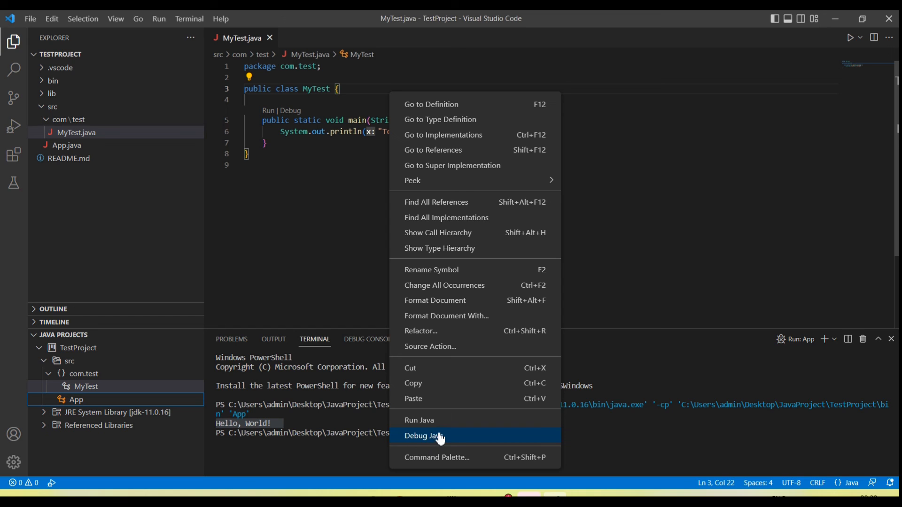
Run MyTest with Run Java so the terminal prints Testing
{"action": "left_click", "coordinate": [425, 435]}
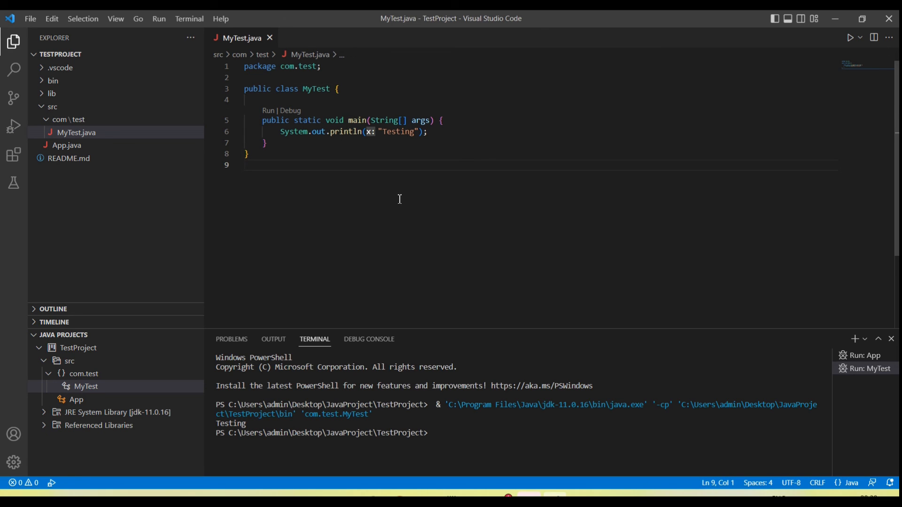
{"action": "mouse_move", "coordinate": [373, 194]}
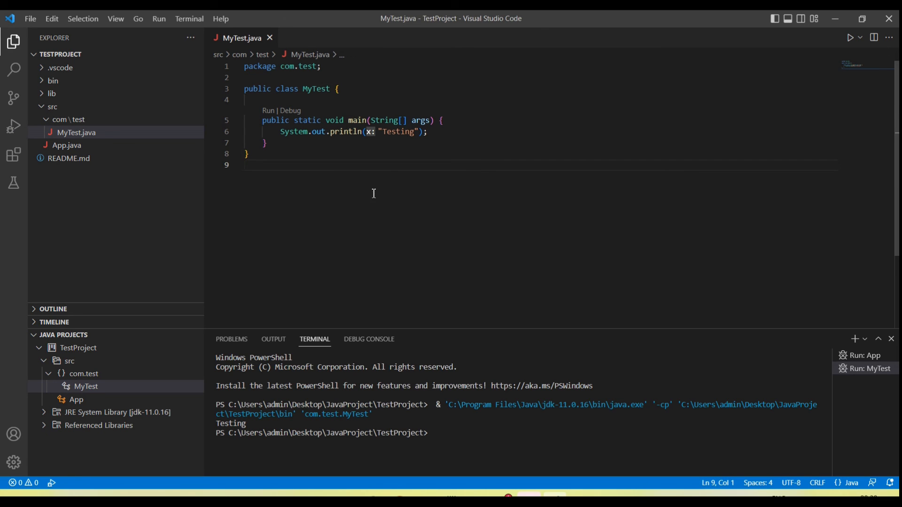